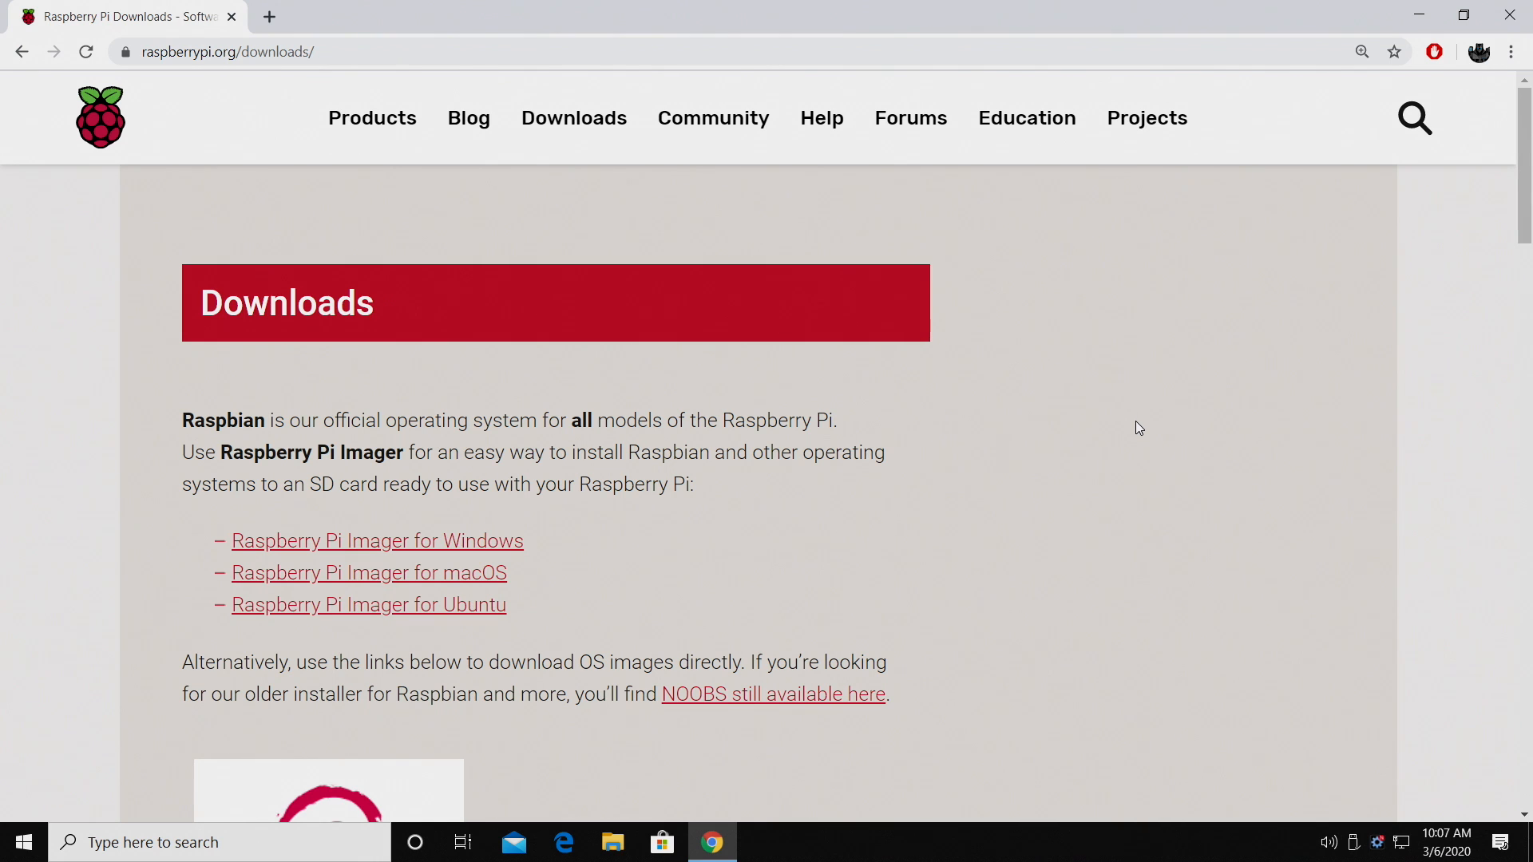
Download the Raspberry Pi Imager for Windows installer and run imager.exe through setup
scroll(down, 3)
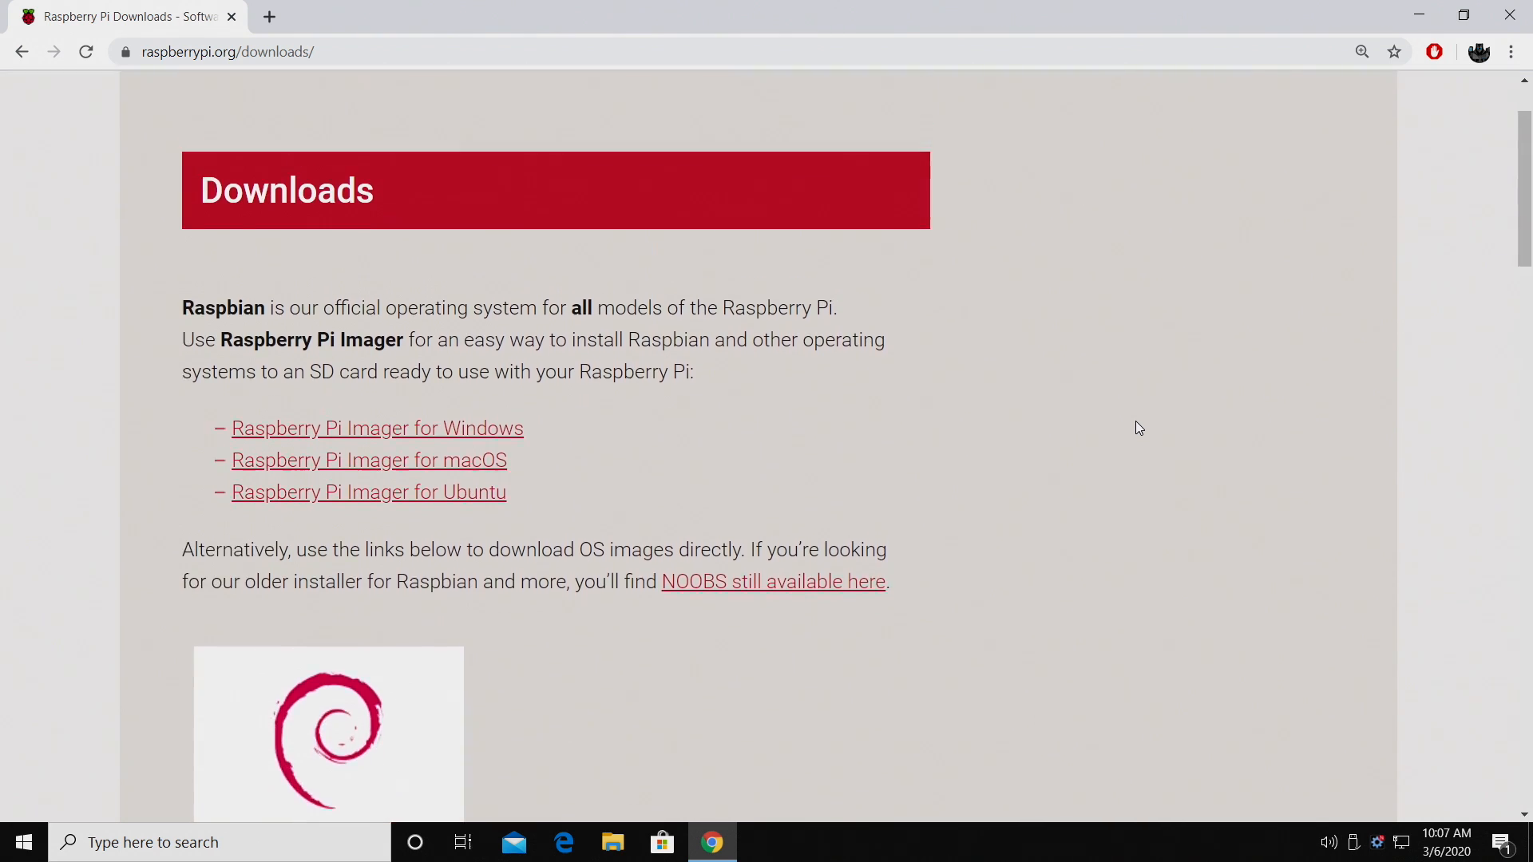
scroll(up, 3)
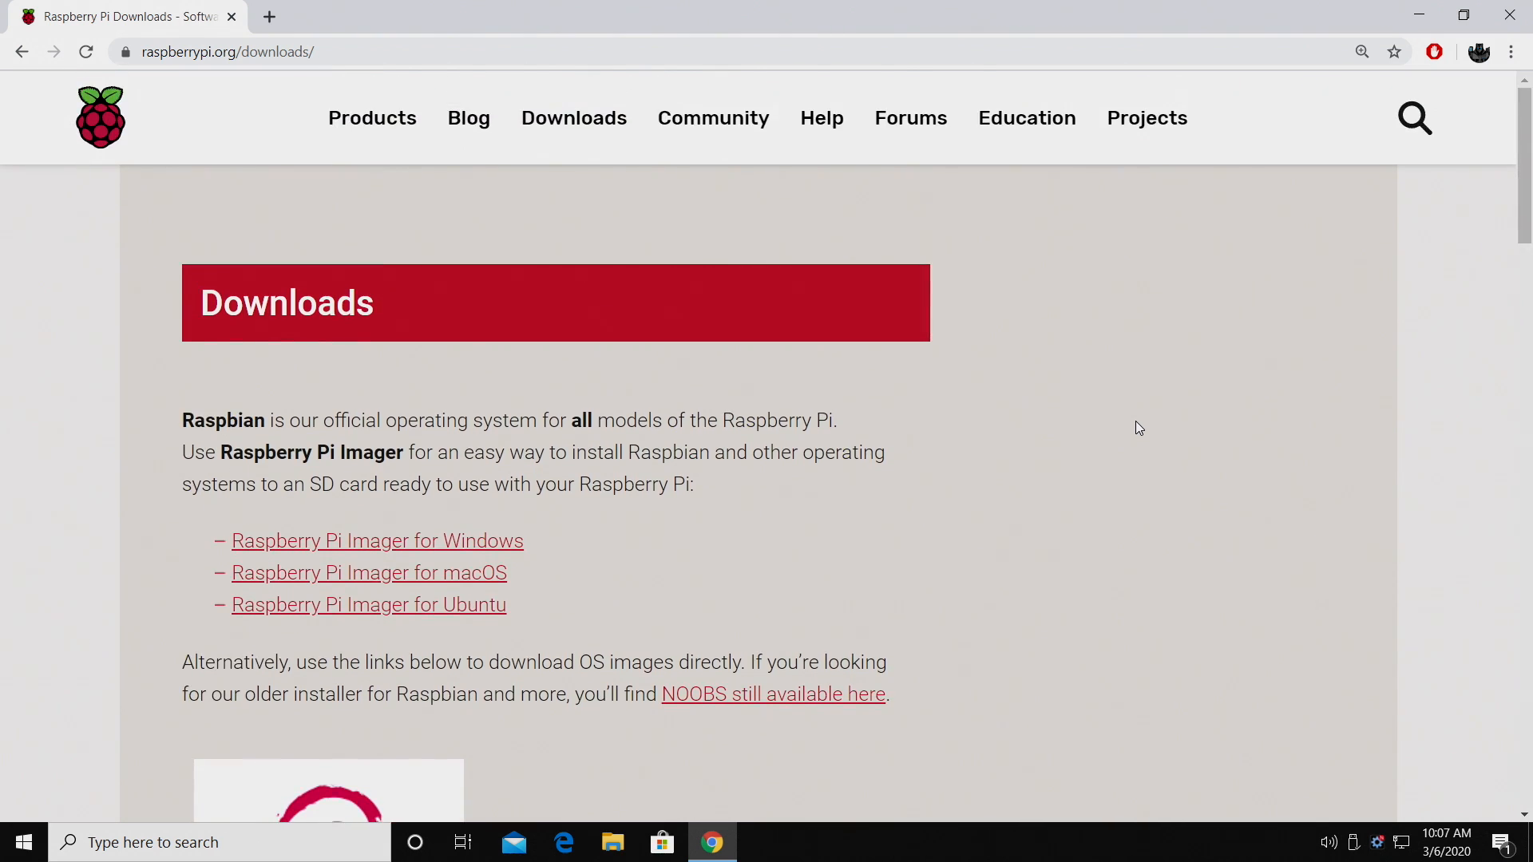
scroll(down, 3)
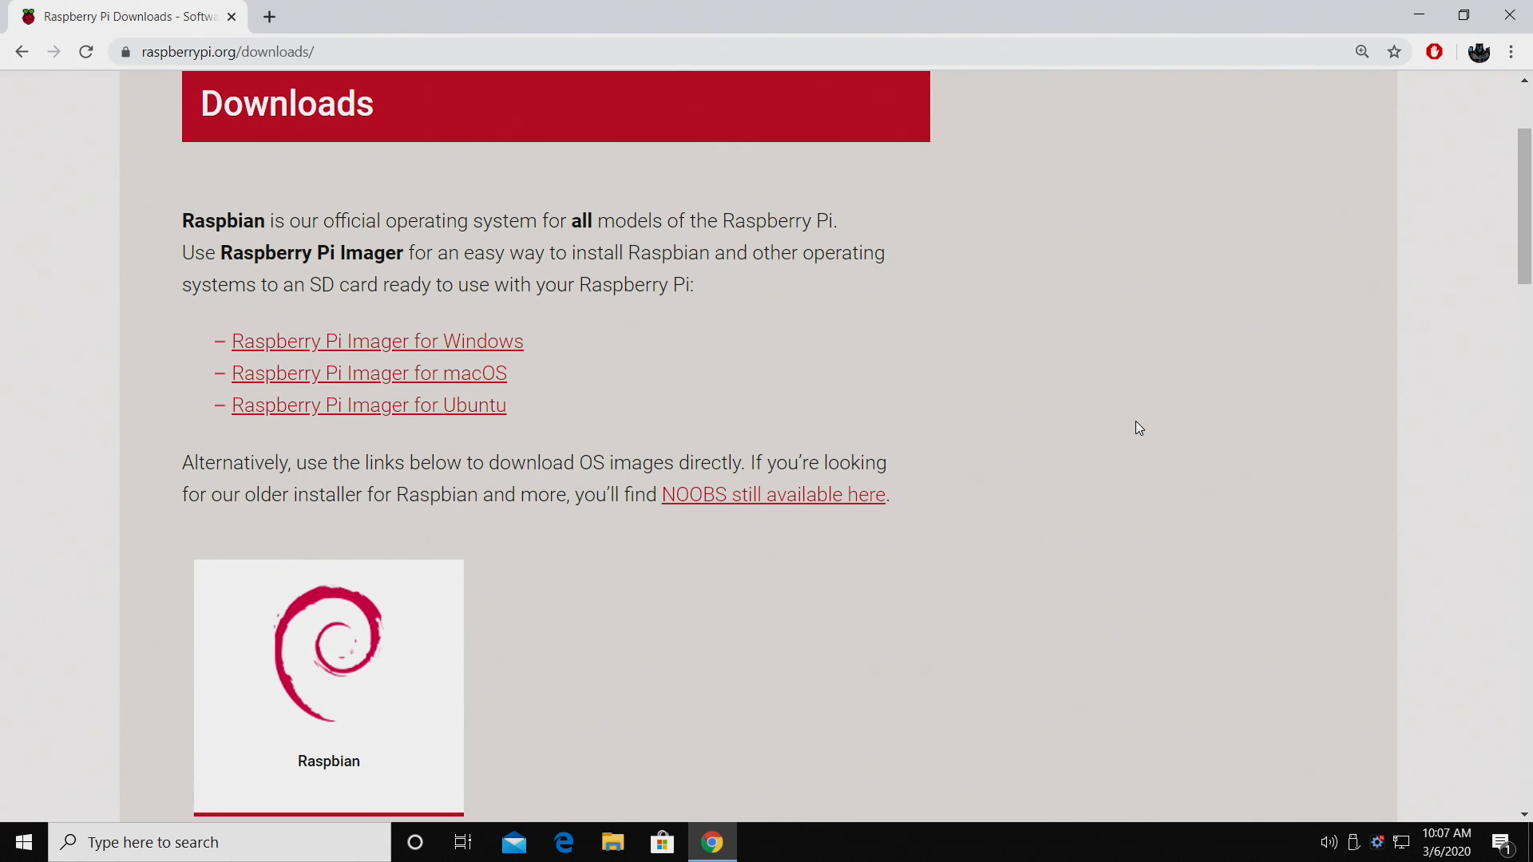
mouse_move(532, 360)
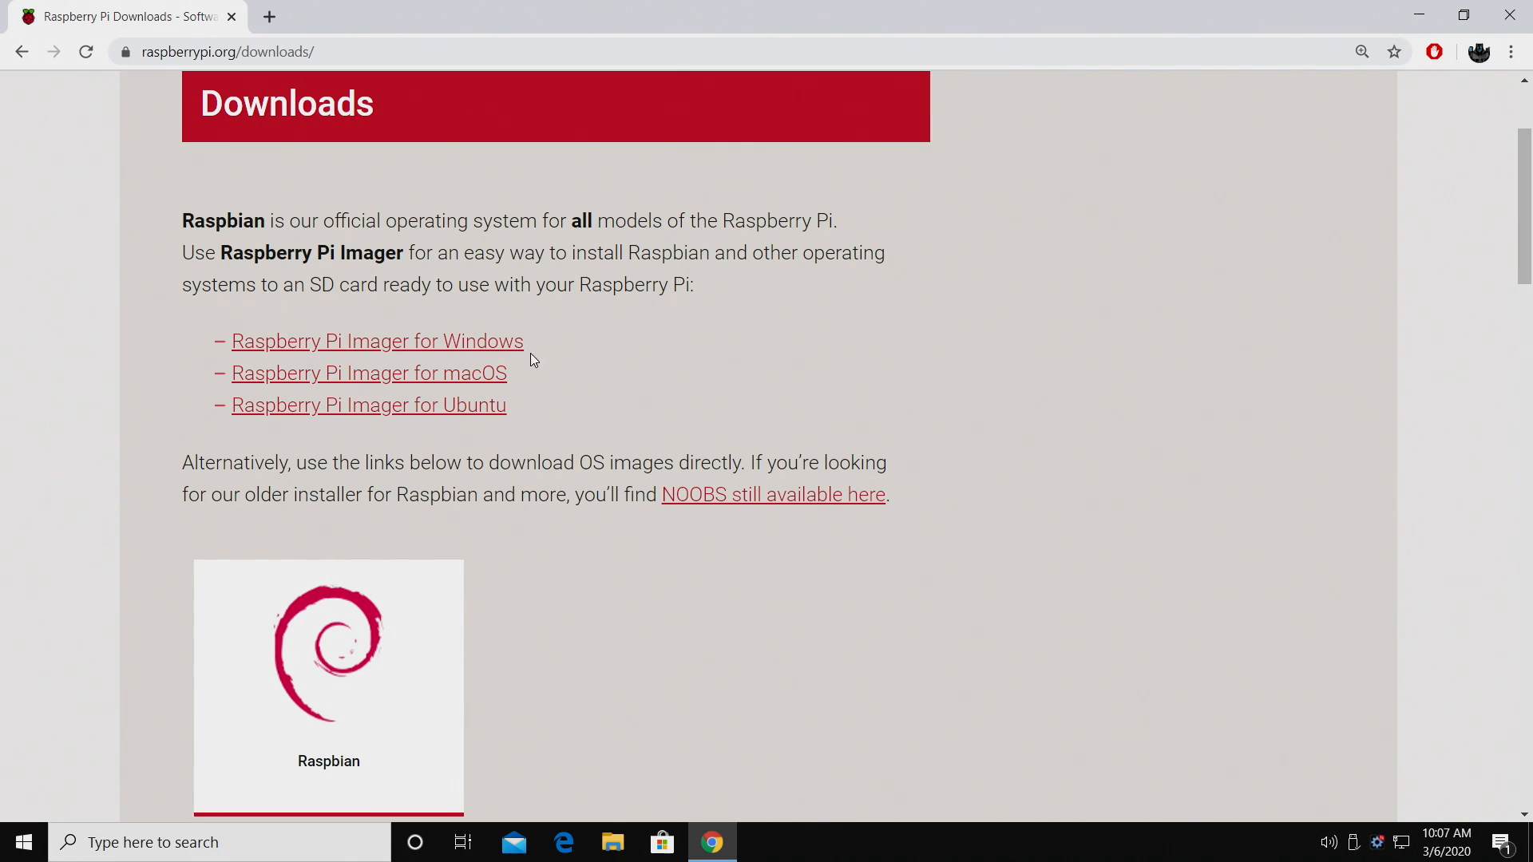
mouse_move(535, 421)
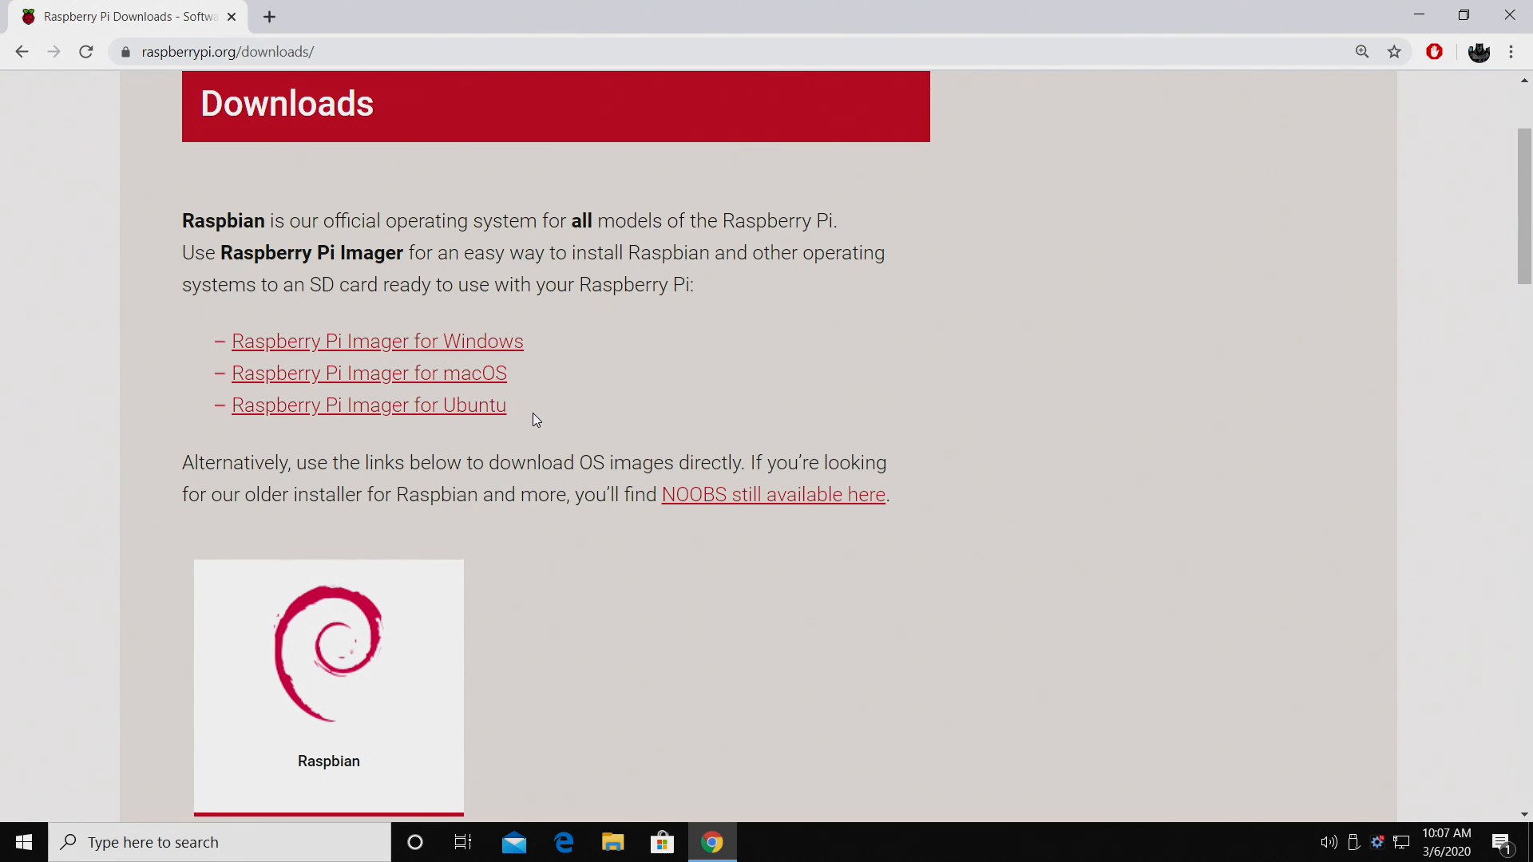
mouse_move(504, 357)
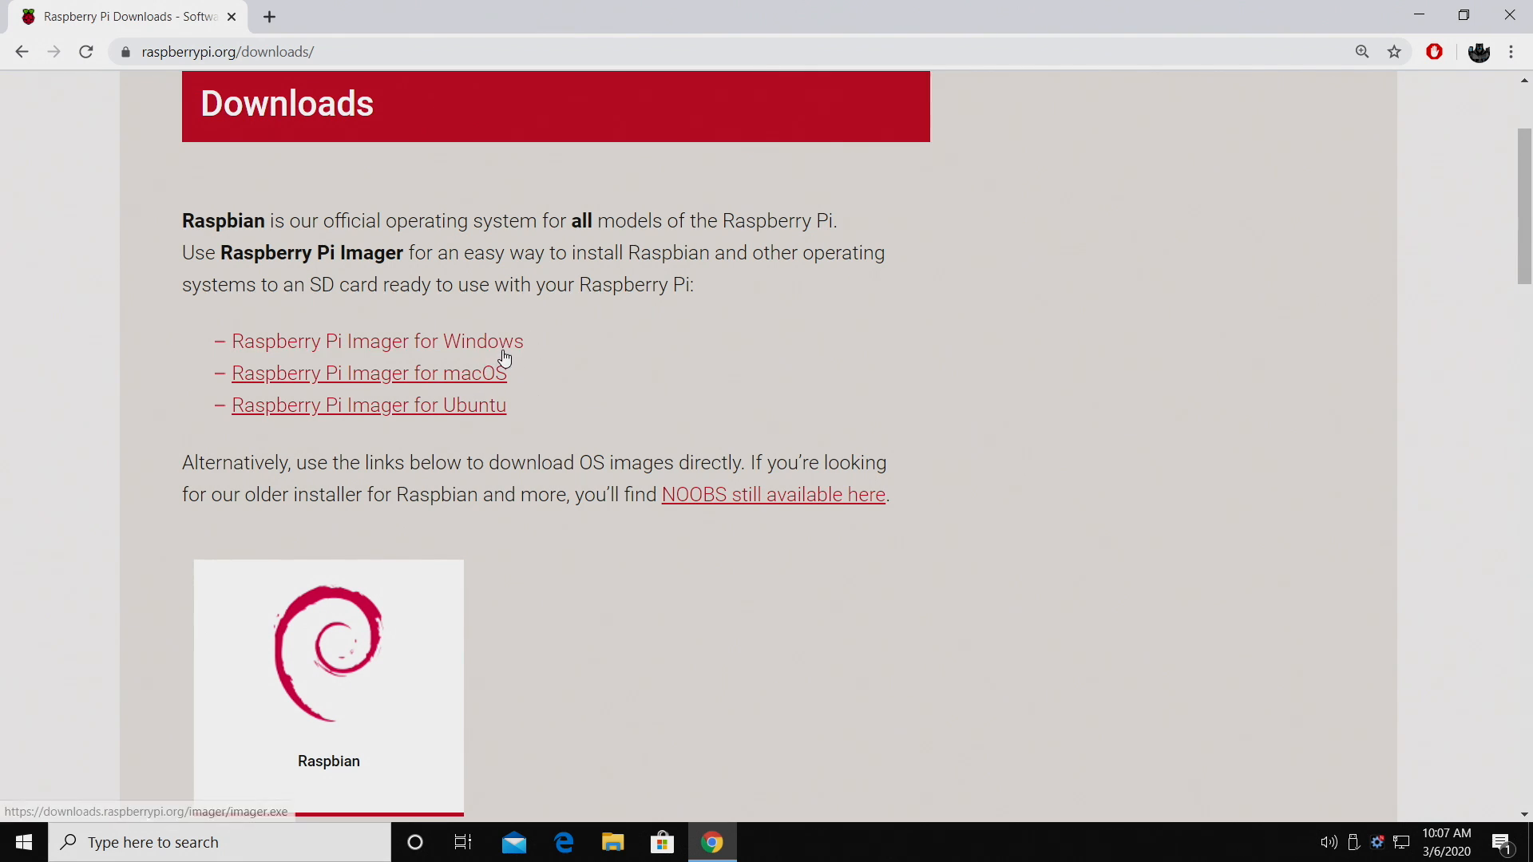
mouse_move(667, 369)
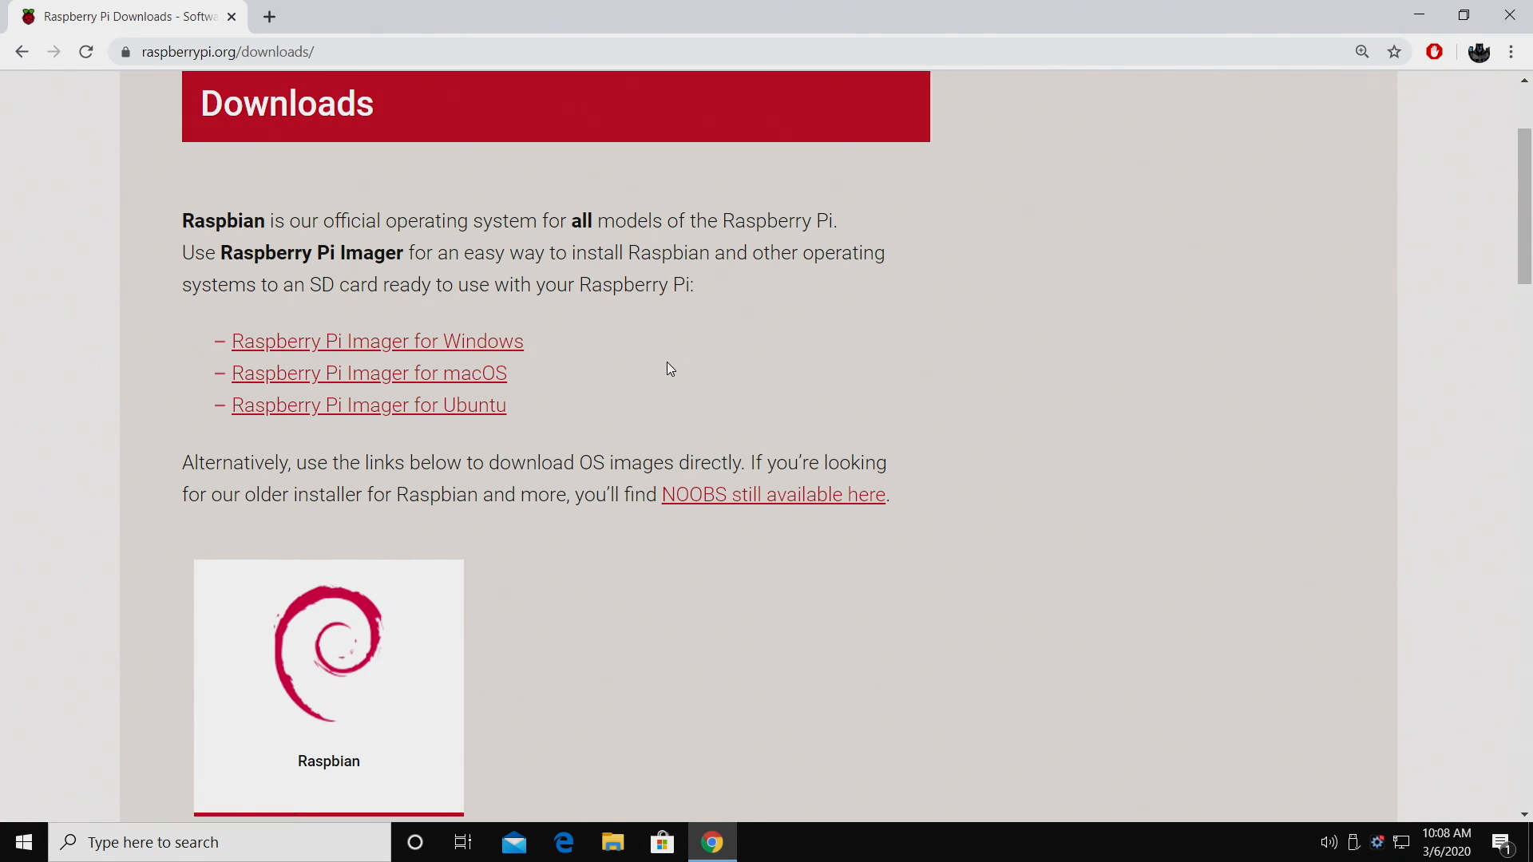
scroll(up, 3)
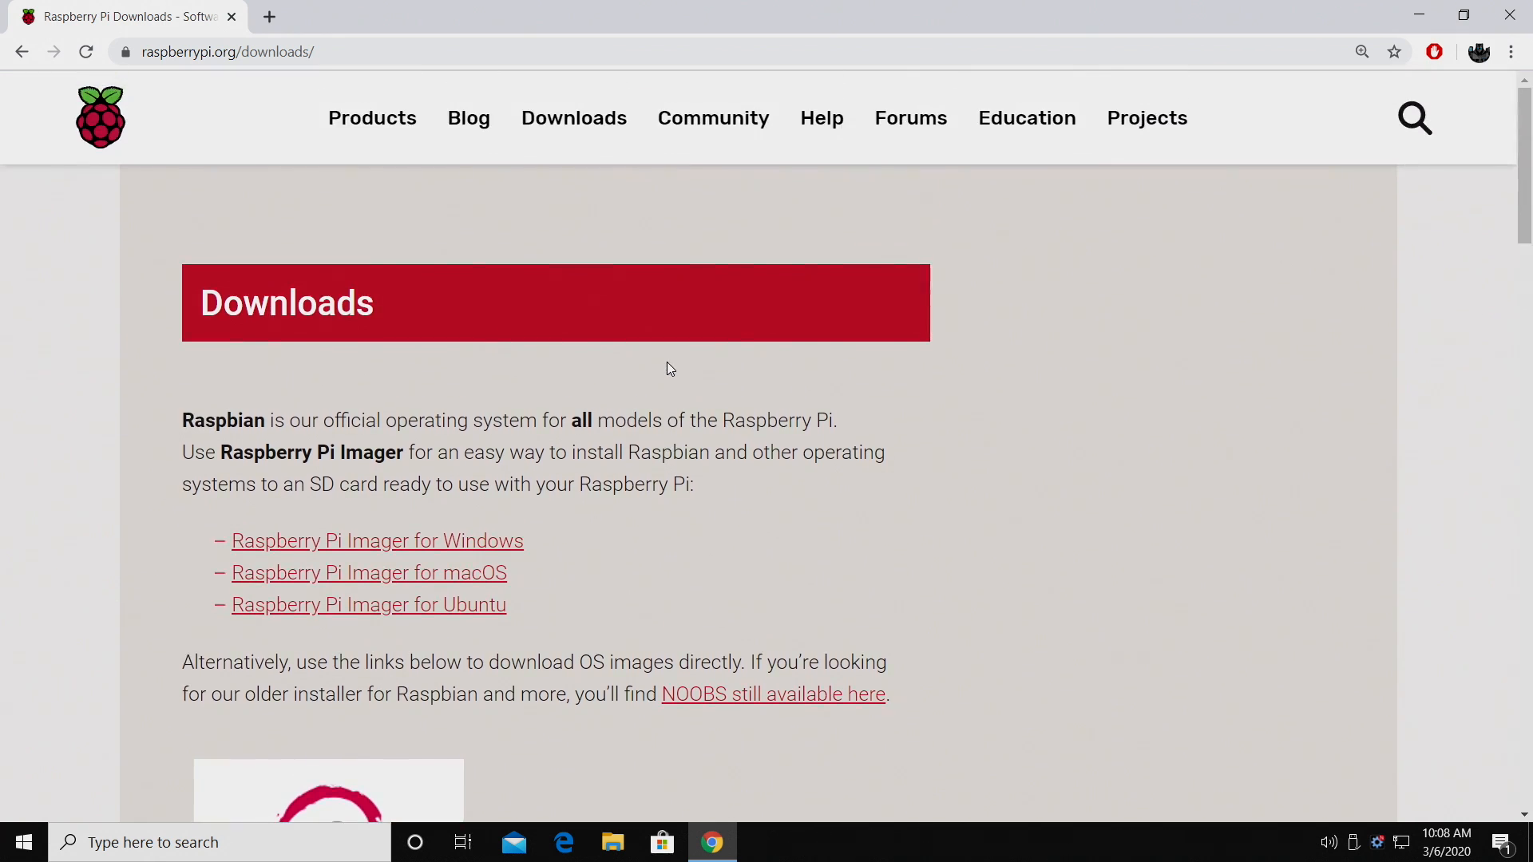
scroll(down, 3)
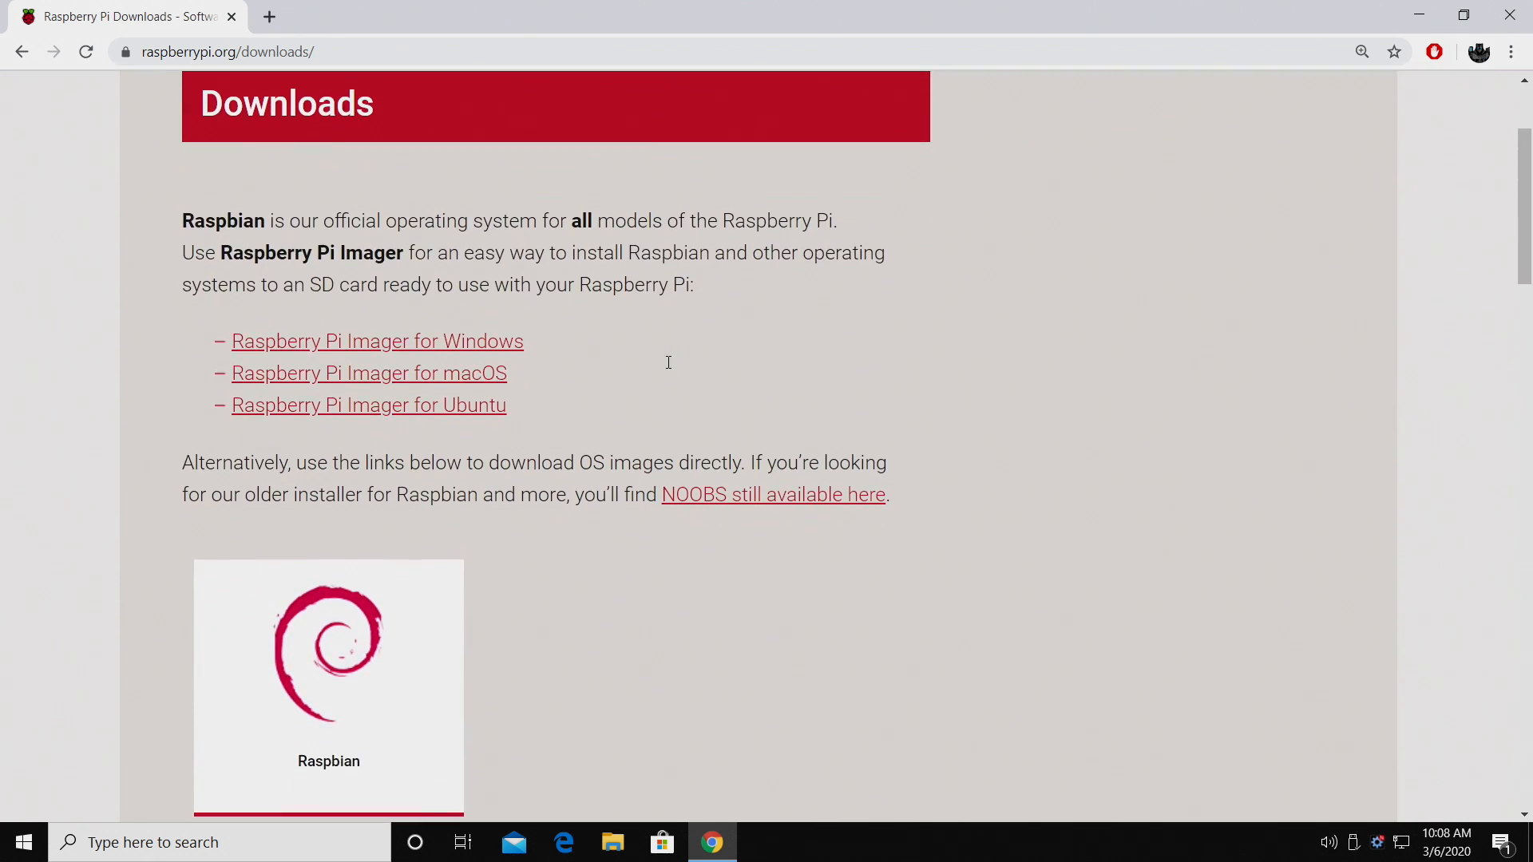
mouse_move(796, 375)
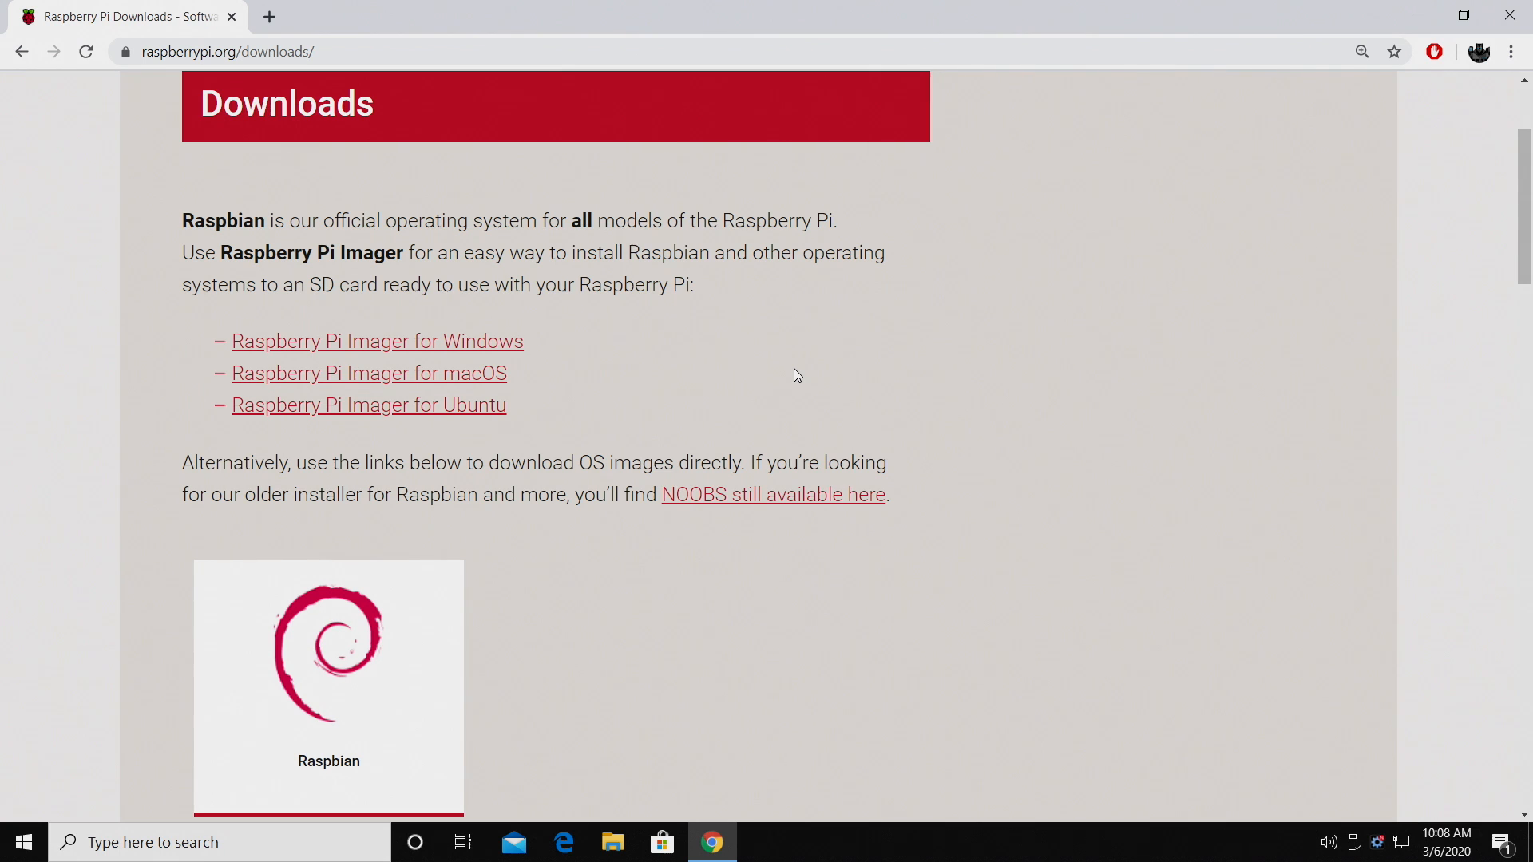
mouse_move(545, 382)
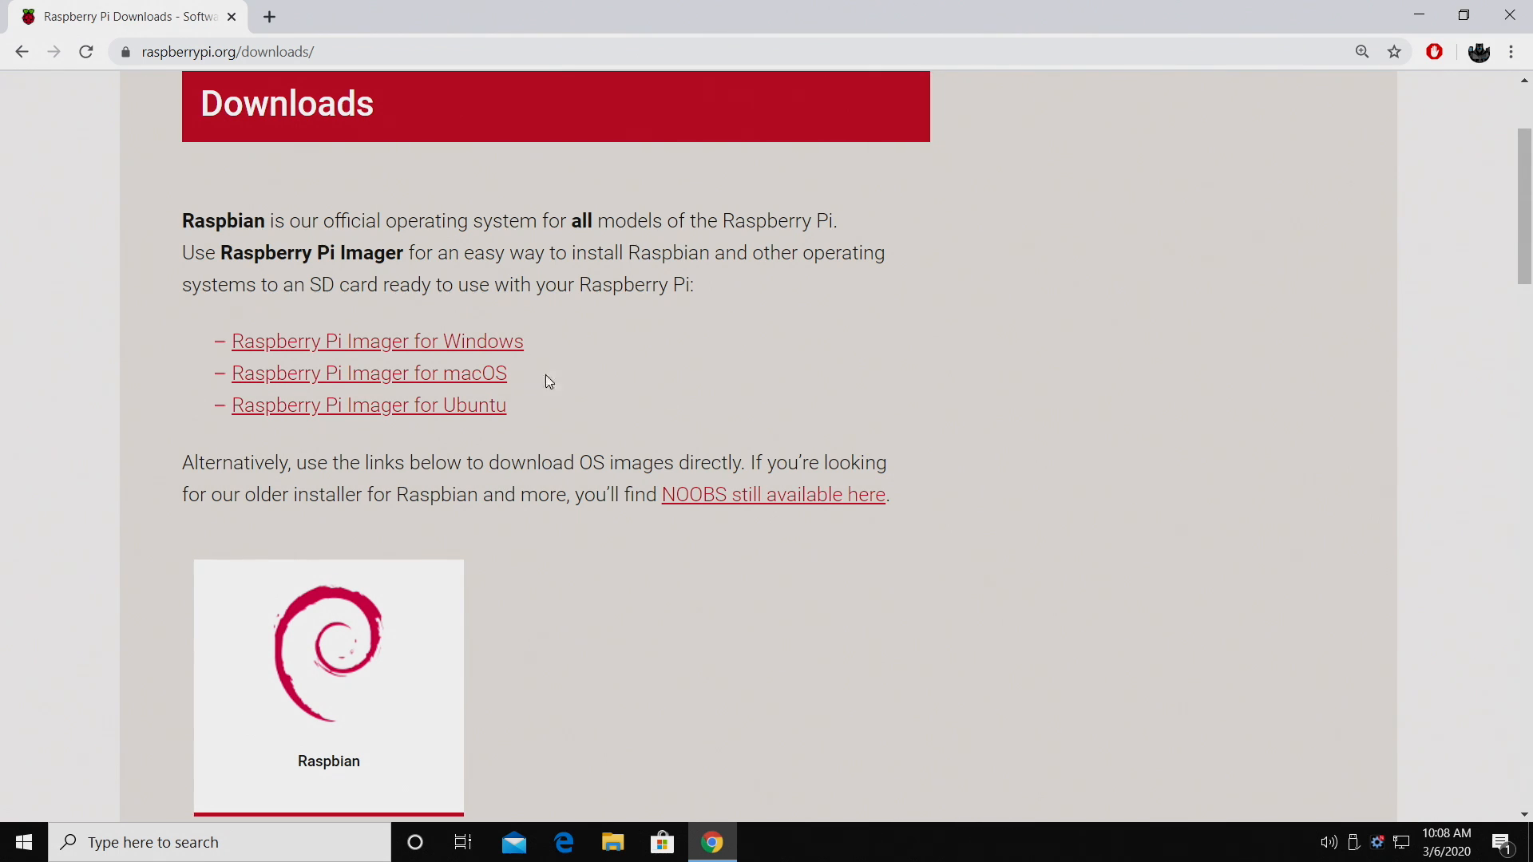
mouse_move(479, 341)
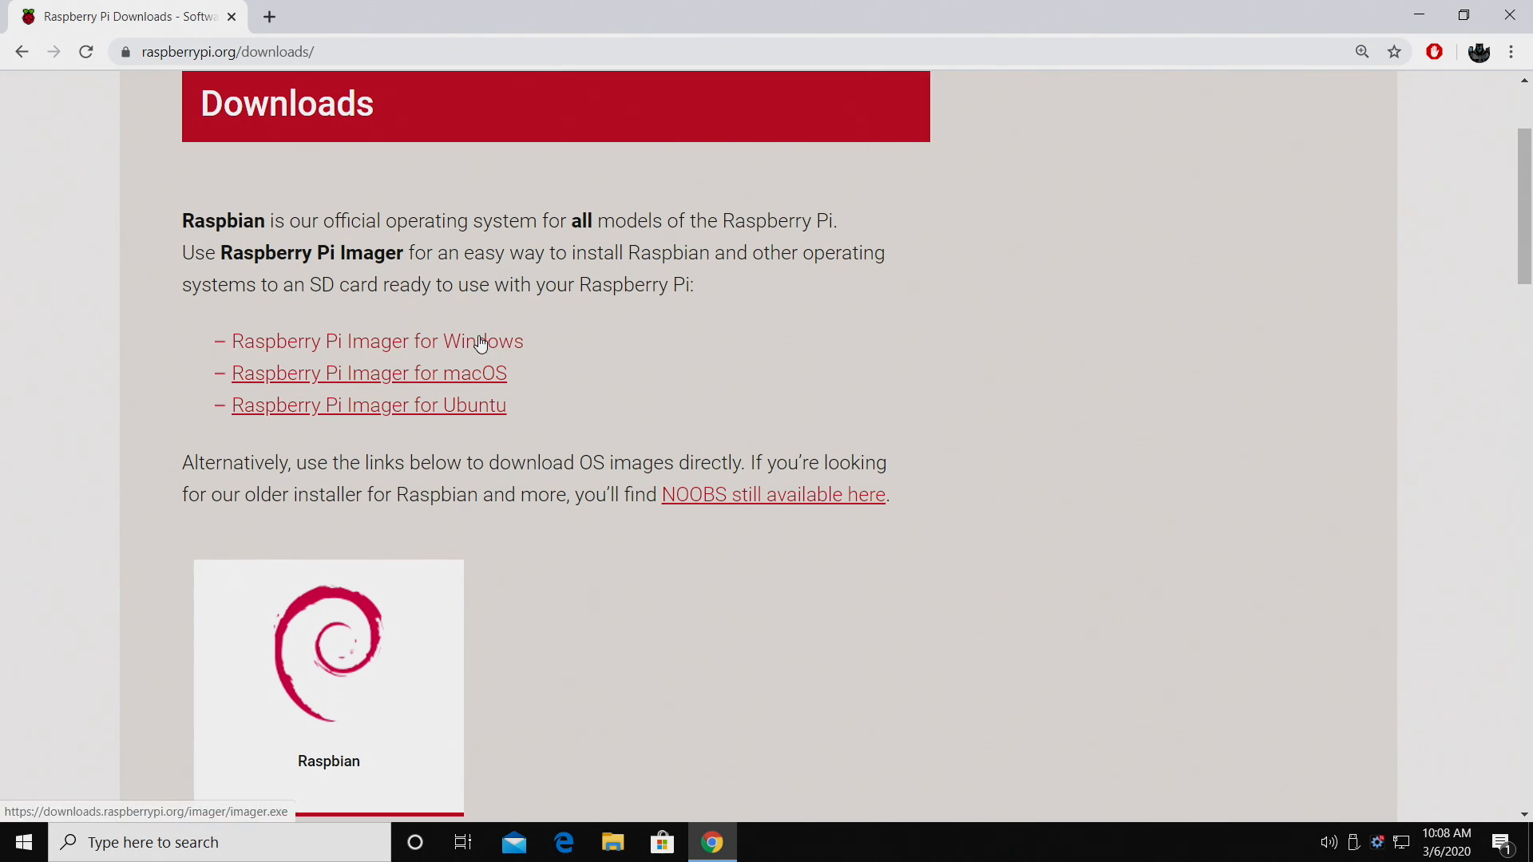
click(376, 341)
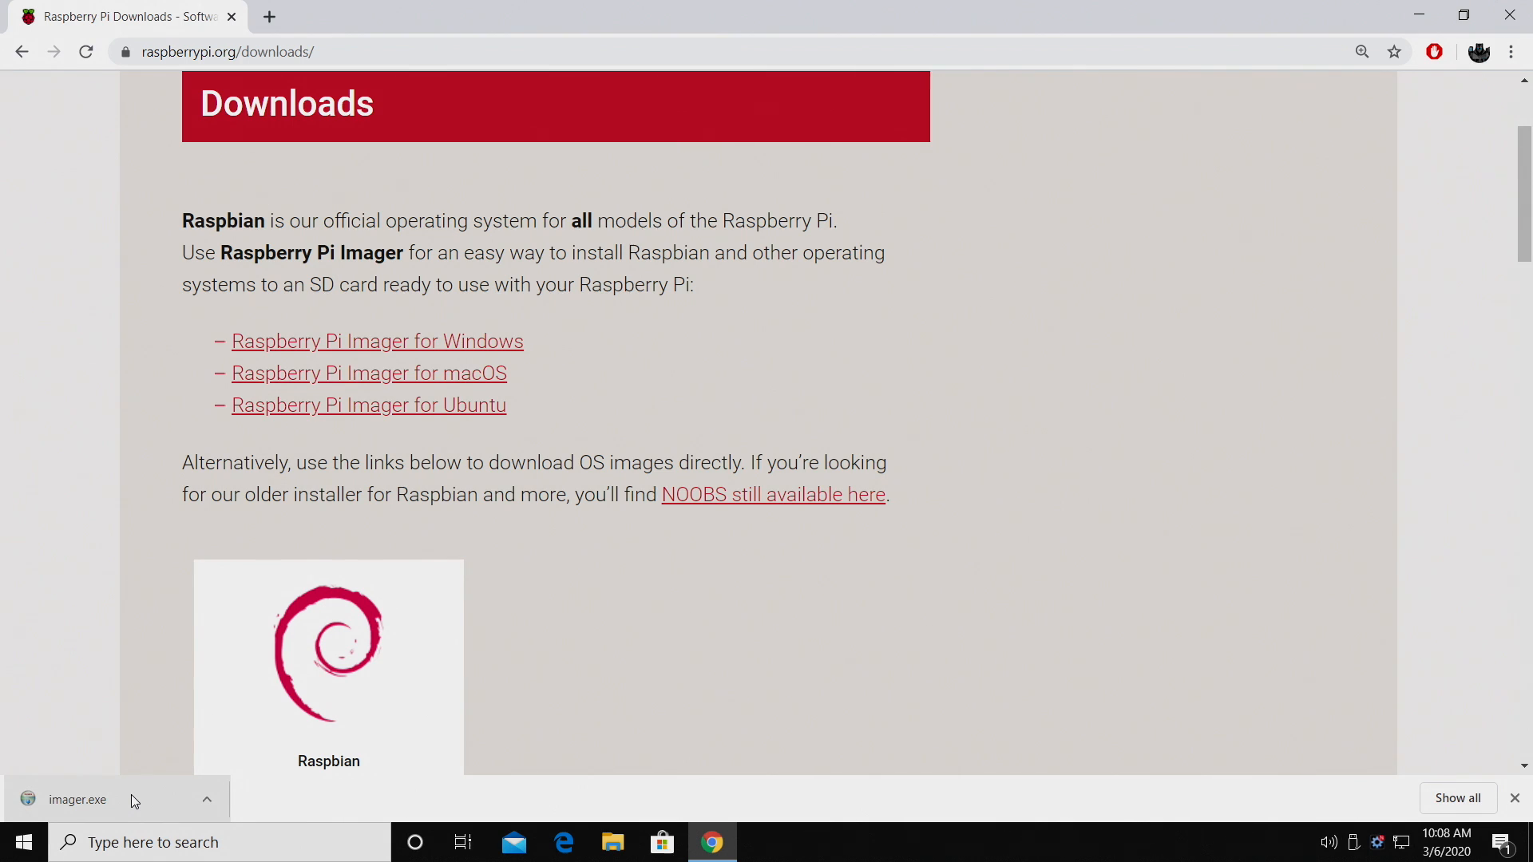
click(77, 800)
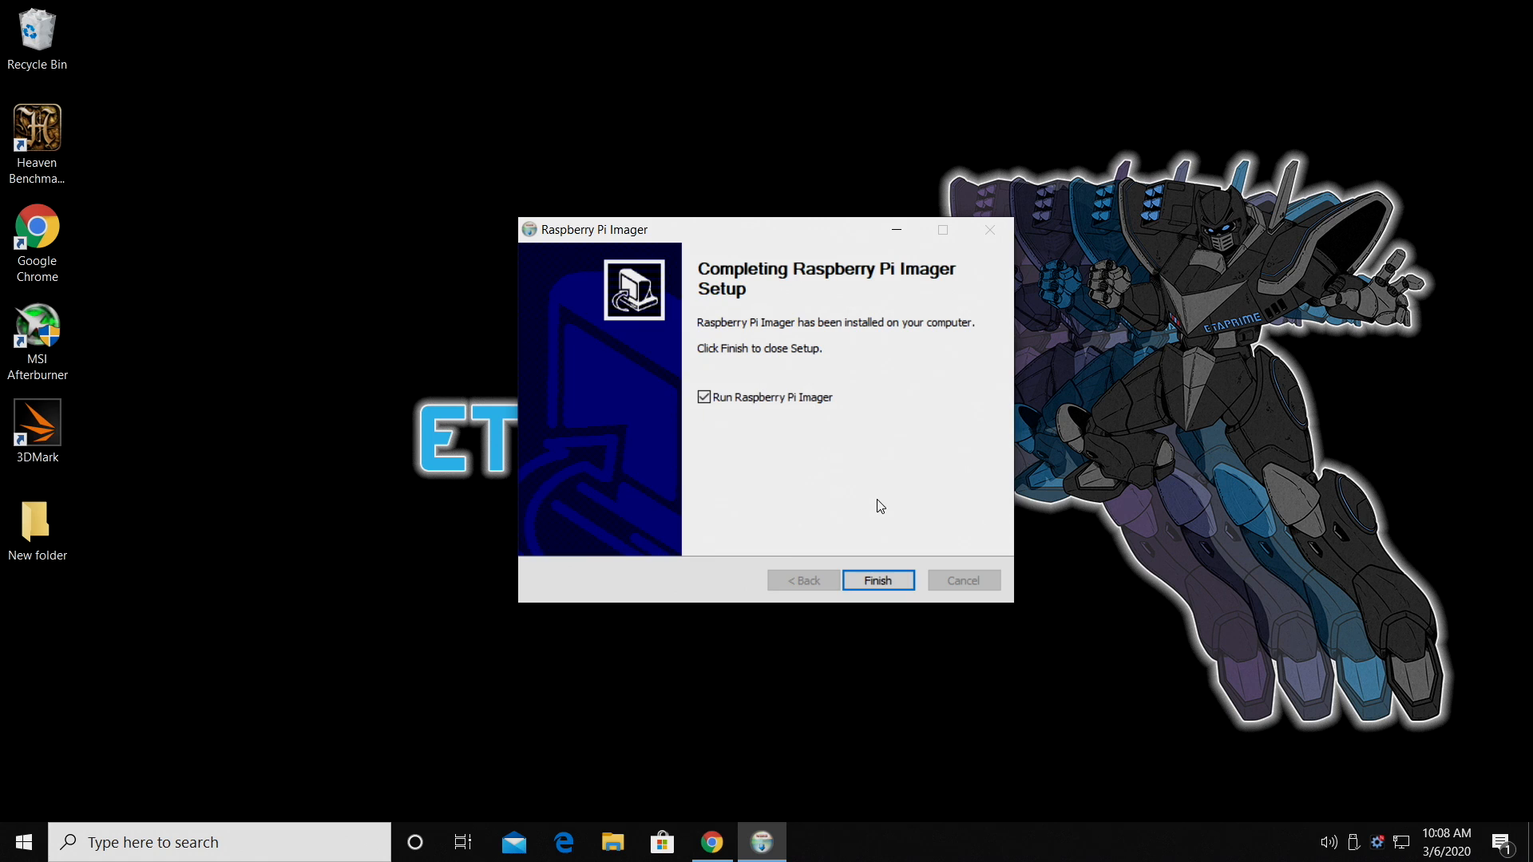
mouse_move(878, 579)
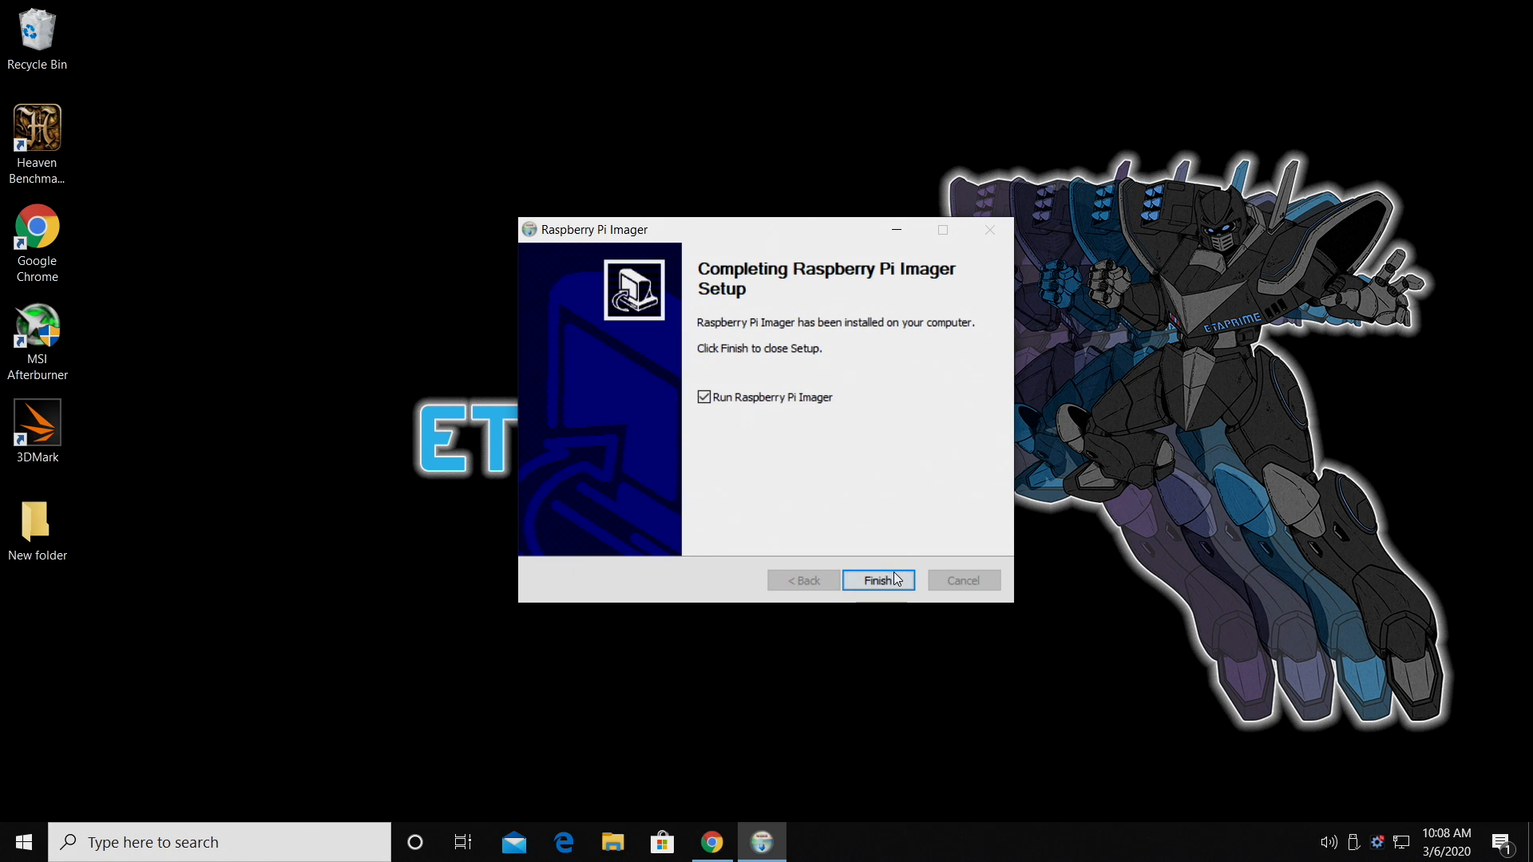
Launch Imager, browse the Raspbian (other) and LibreELEC OS options, and return to categories
click(876, 580)
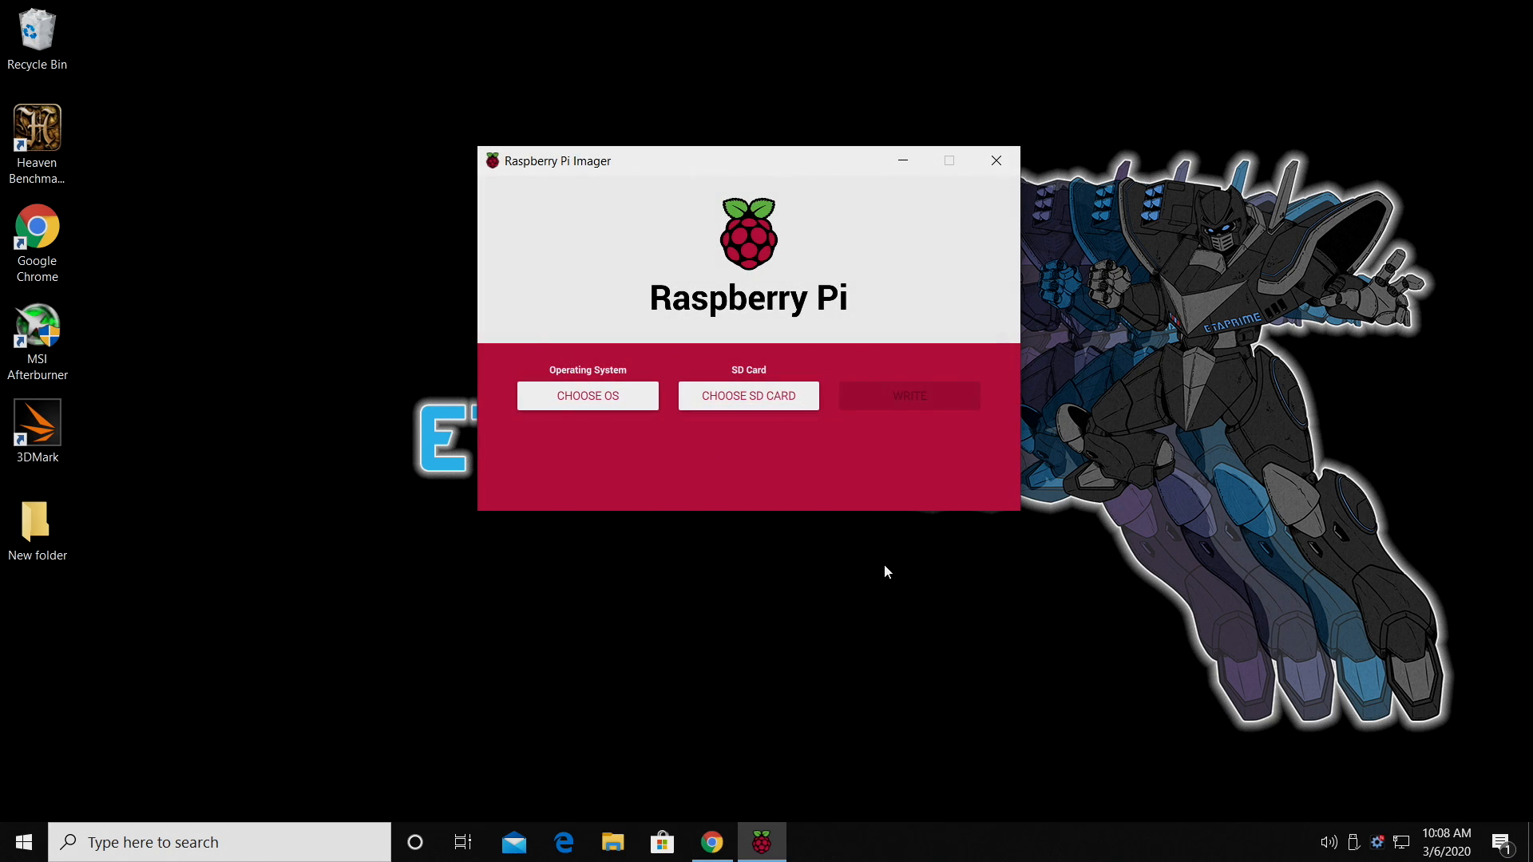
mouse_move(711, 229)
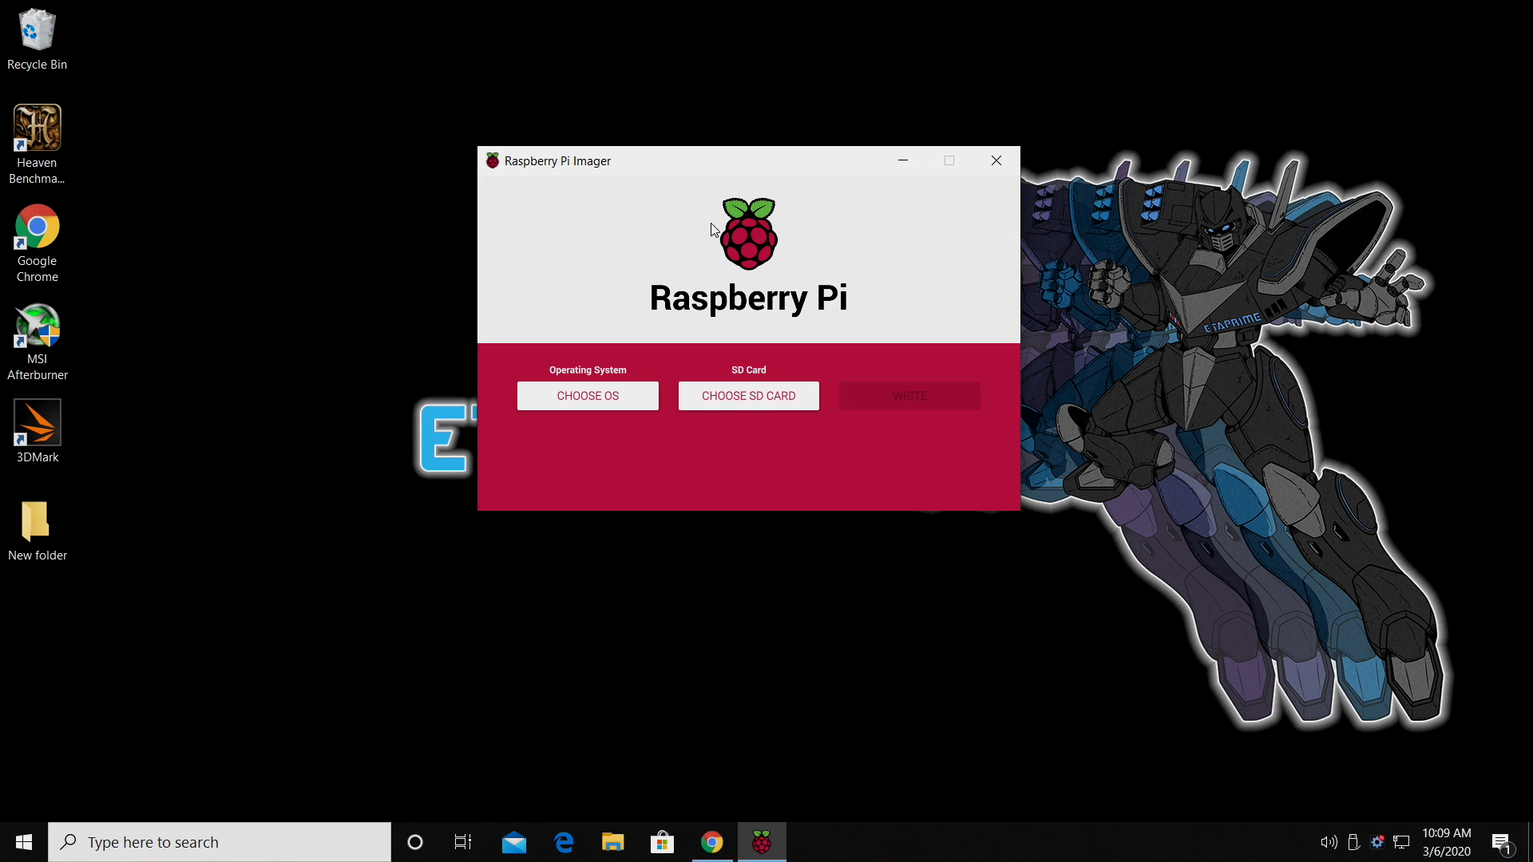
mouse_move(588, 396)
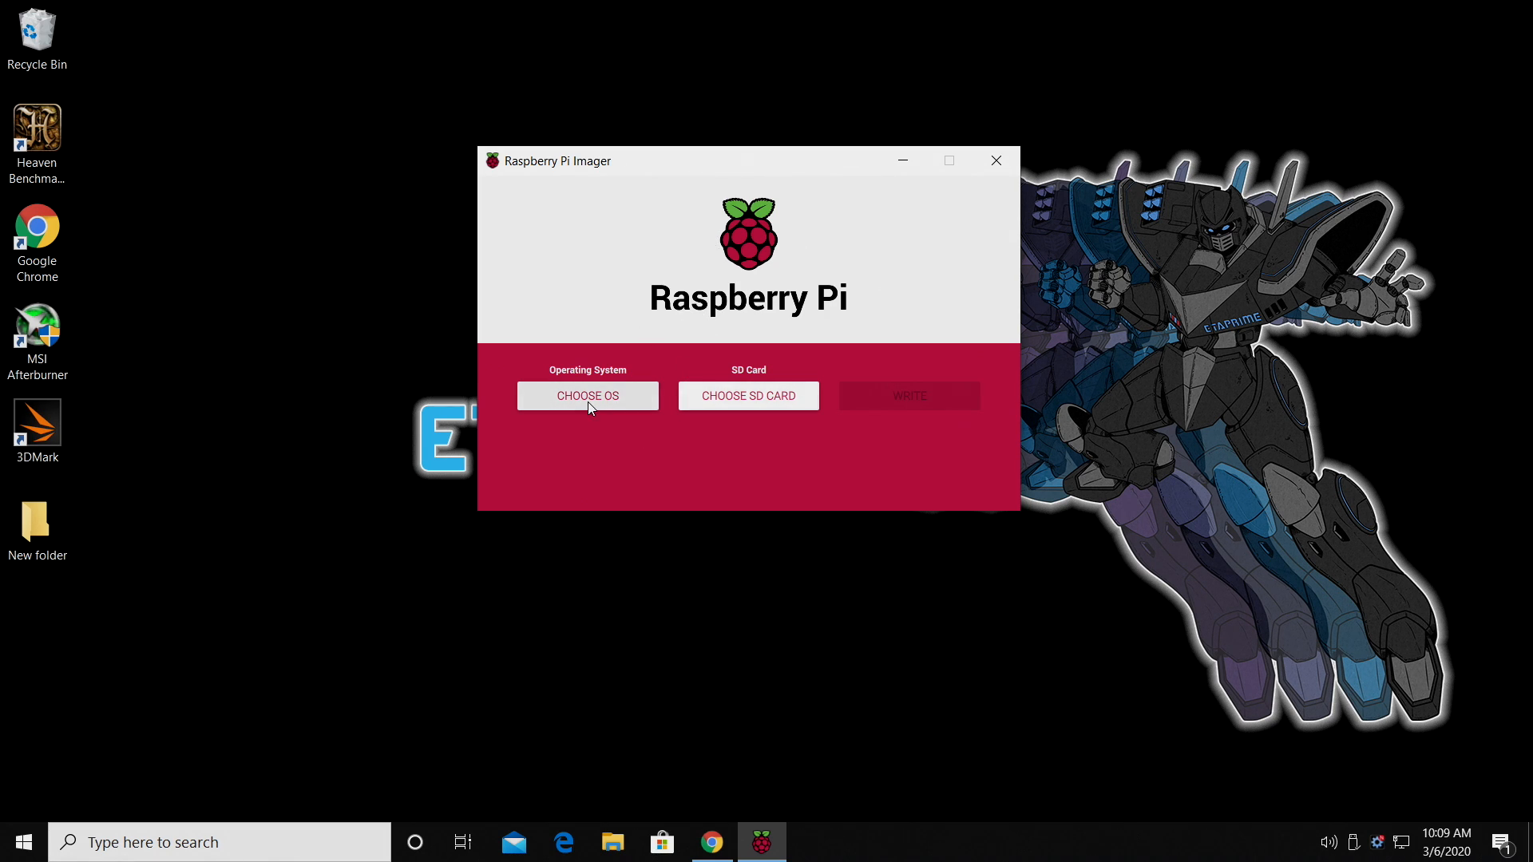
click(588, 396)
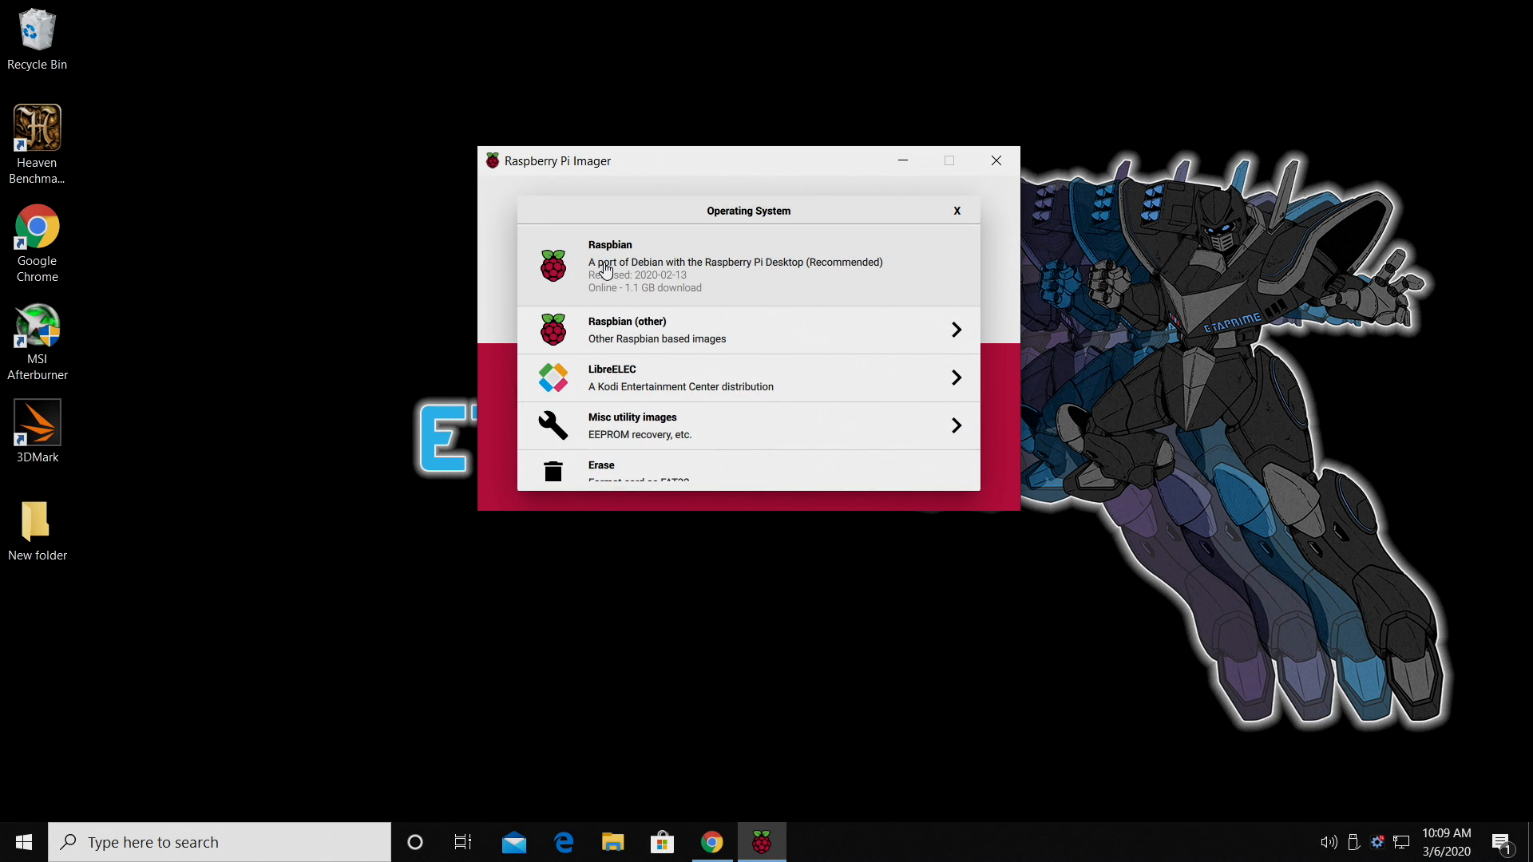
click(747, 329)
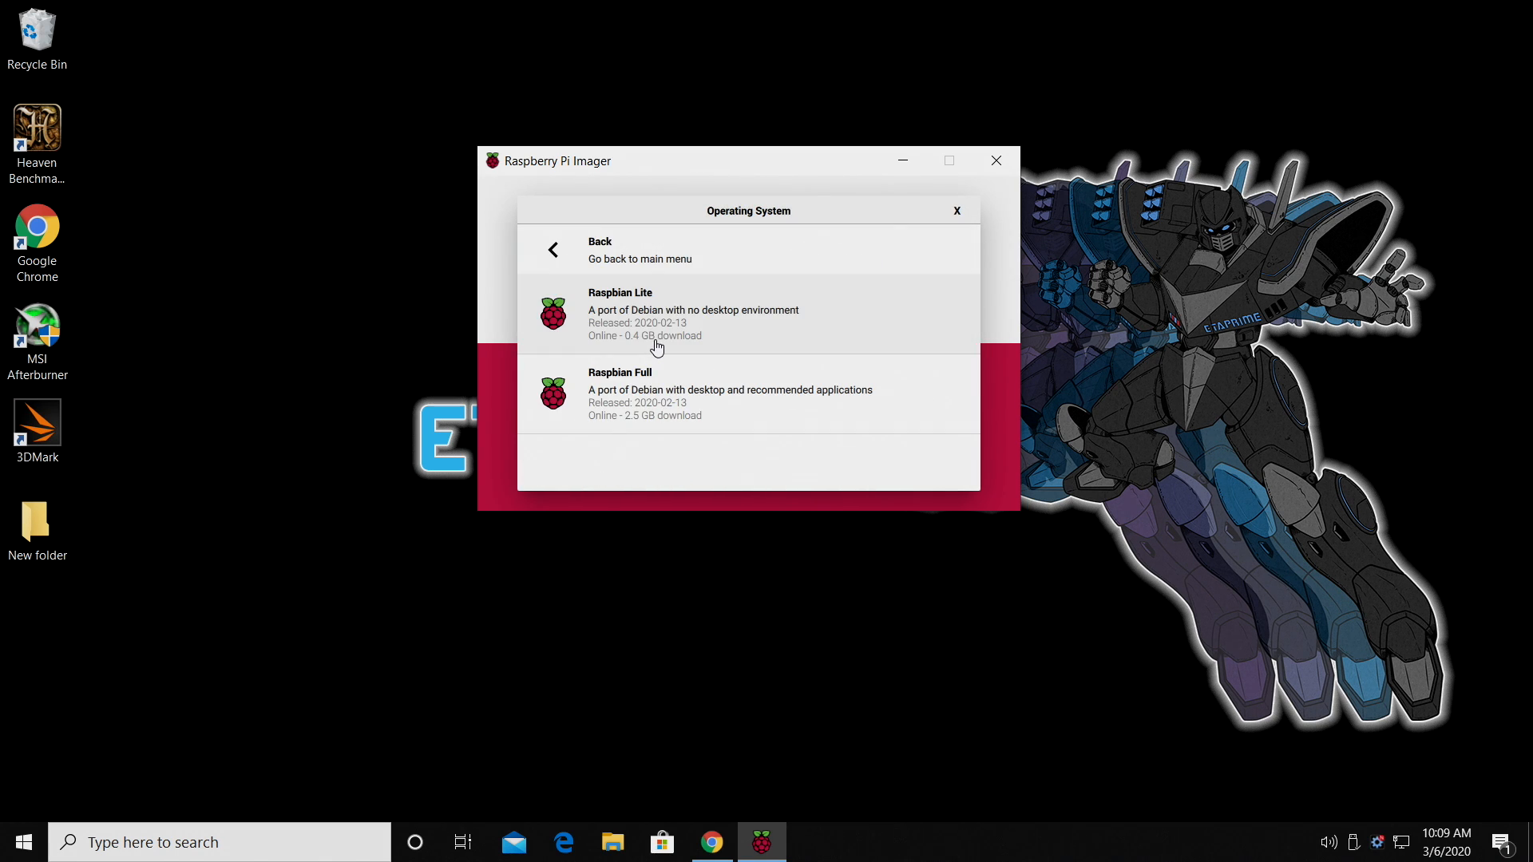
mouse_move(672, 404)
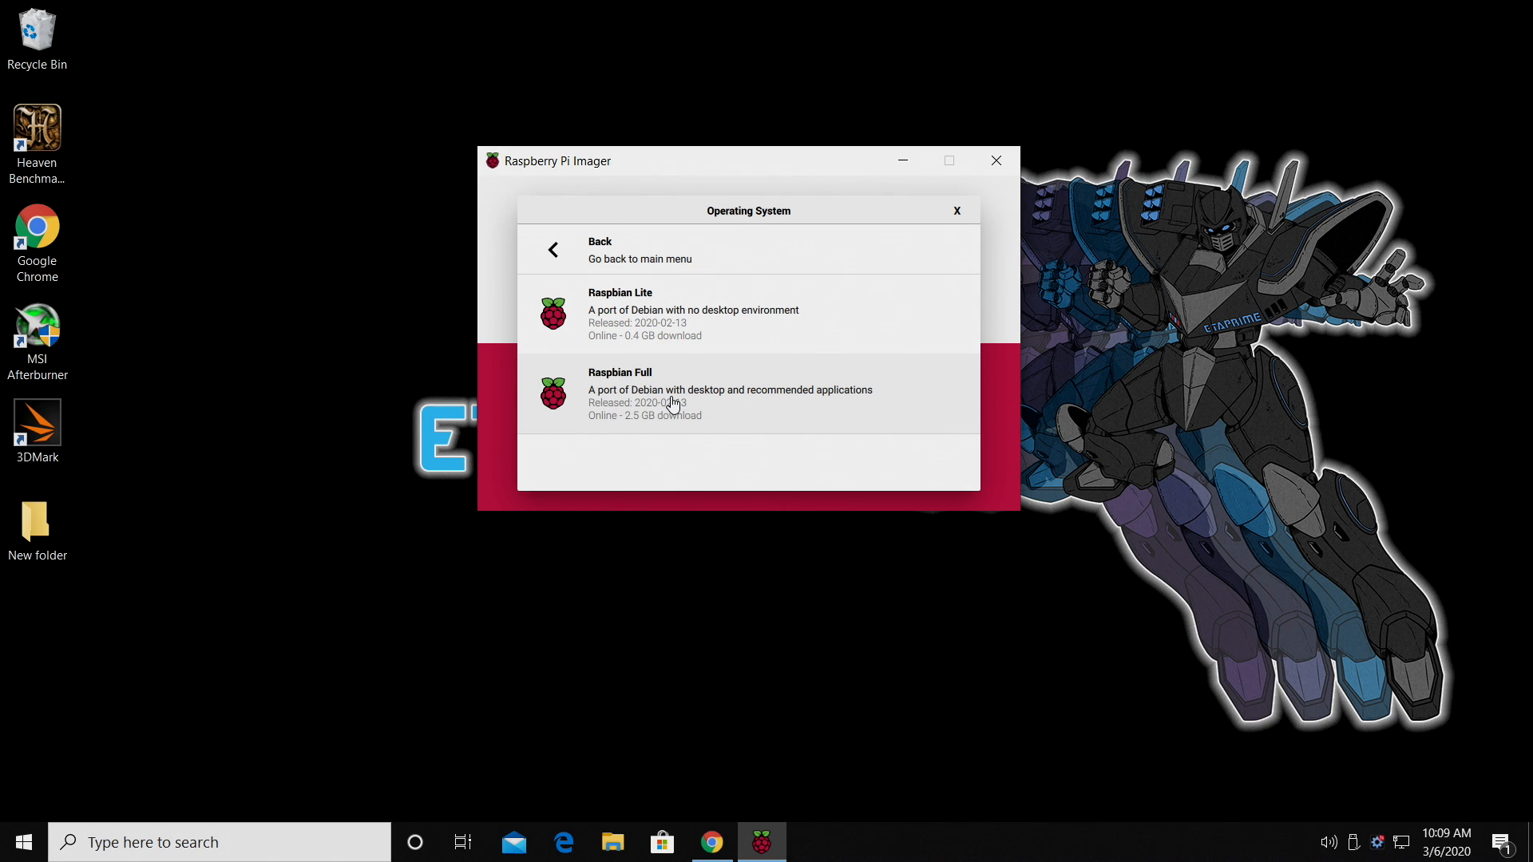
click(599, 249)
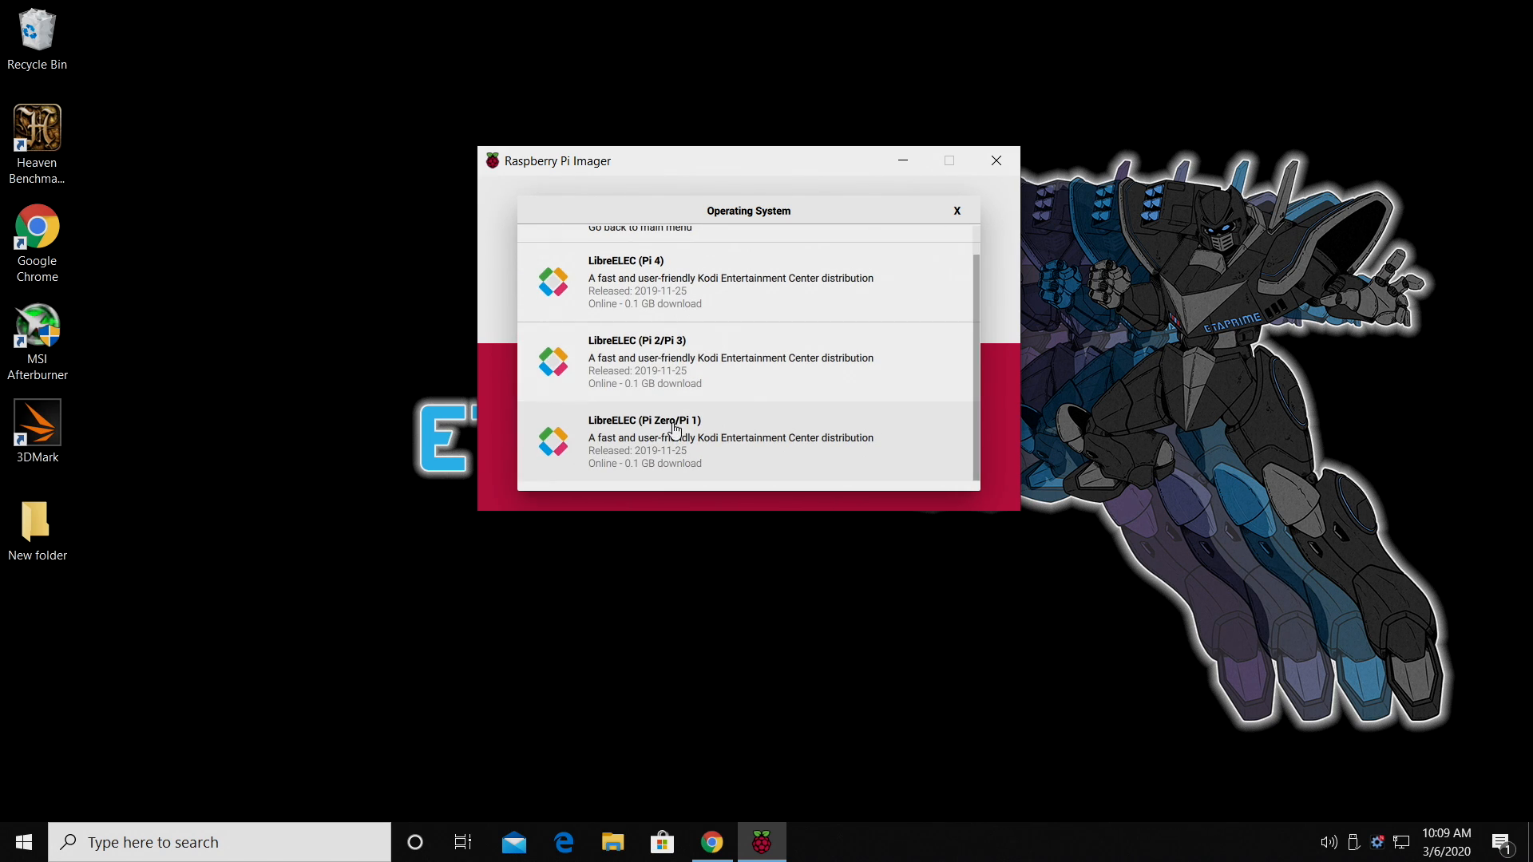
mouse_move(636, 300)
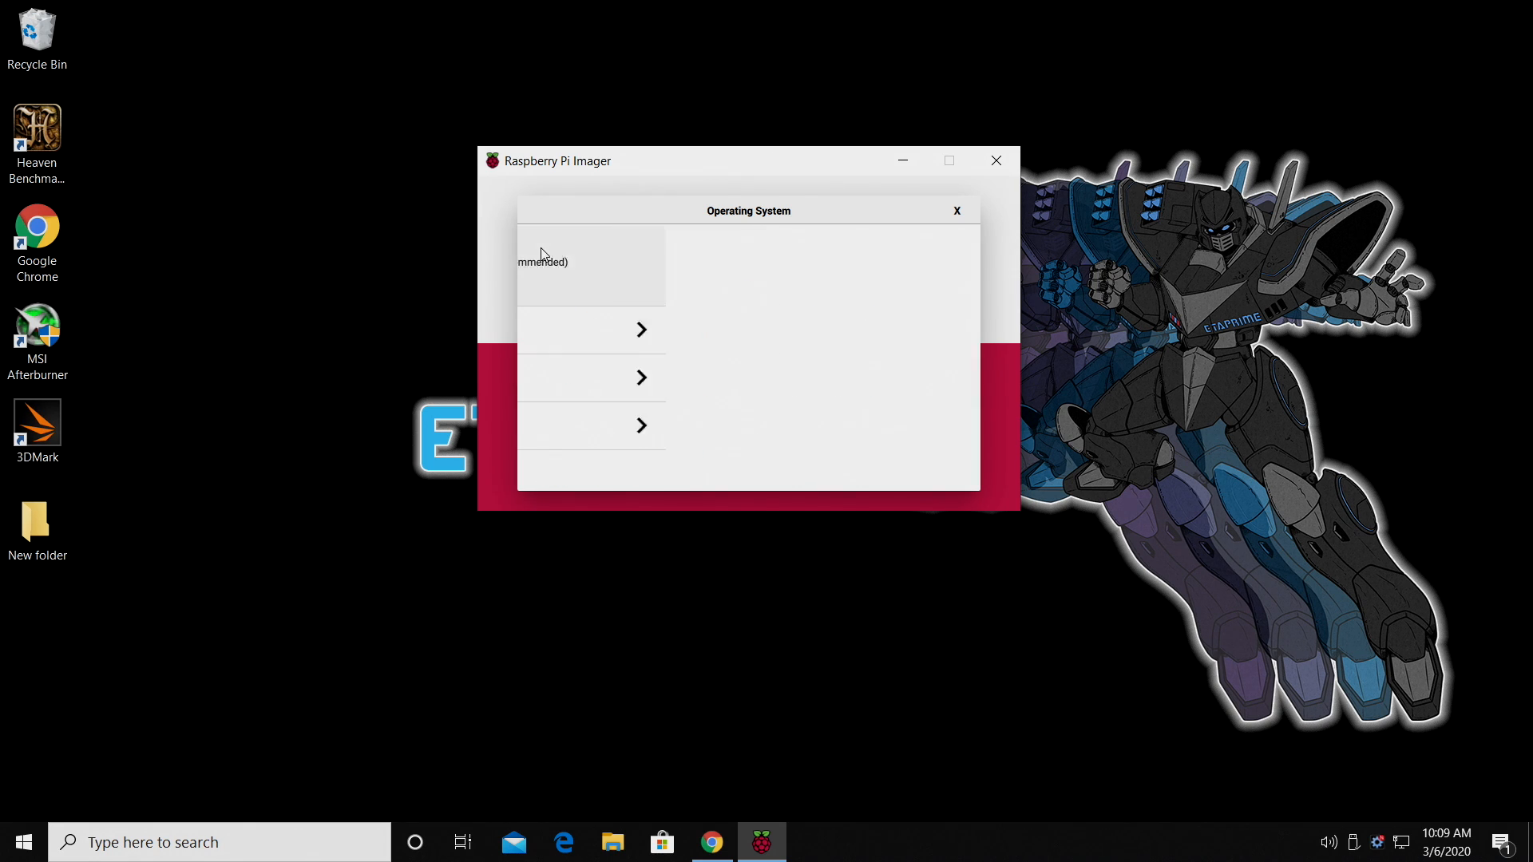
Use the custom image retropie-4.5.1-rpi2_rpi3.img.gz from Downloads as the OS
scroll(down, 3)
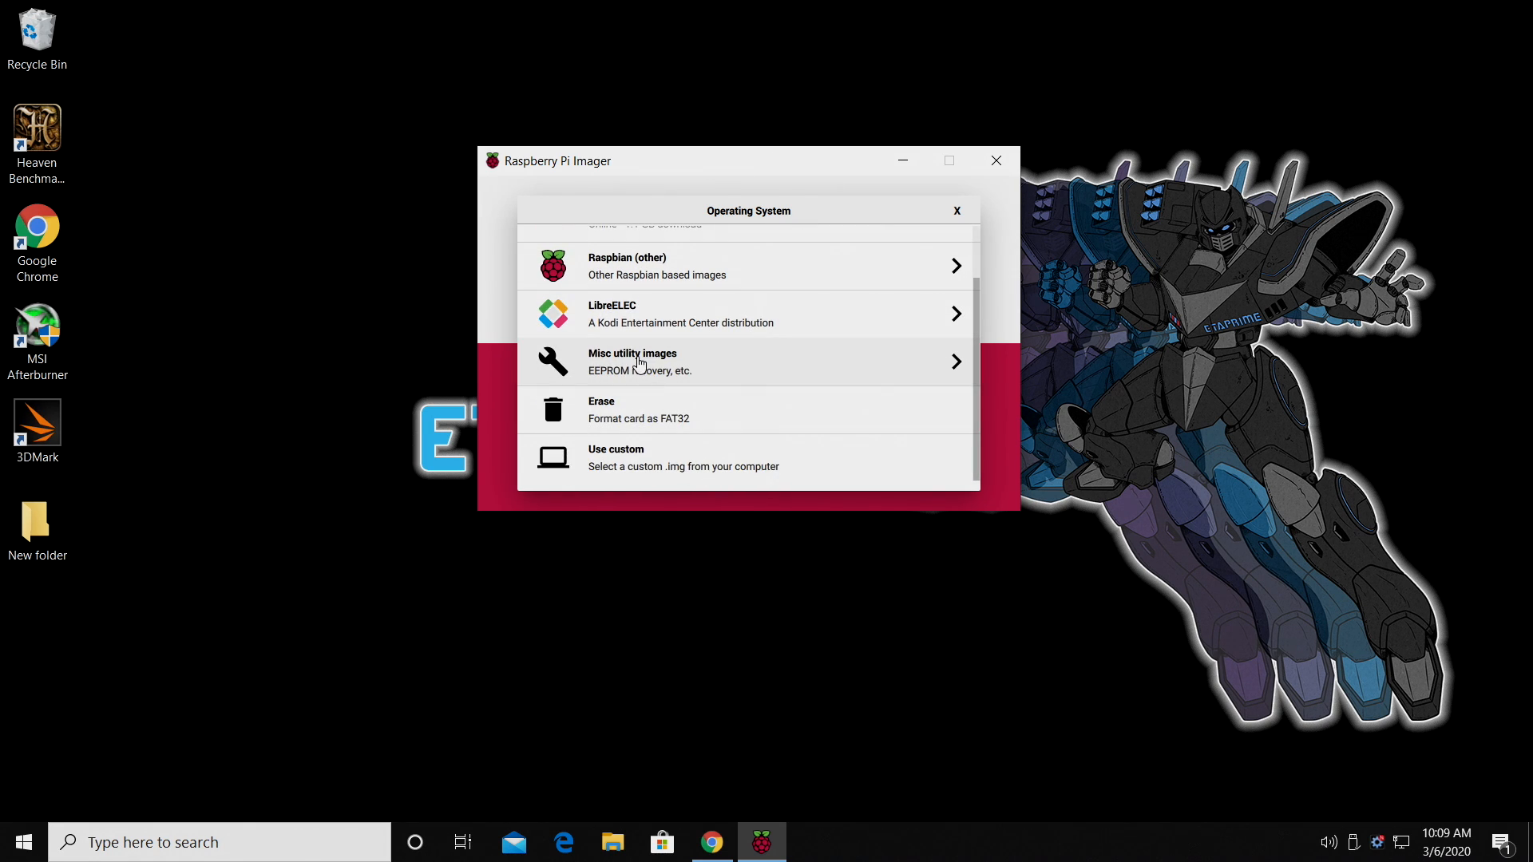
click(633, 362)
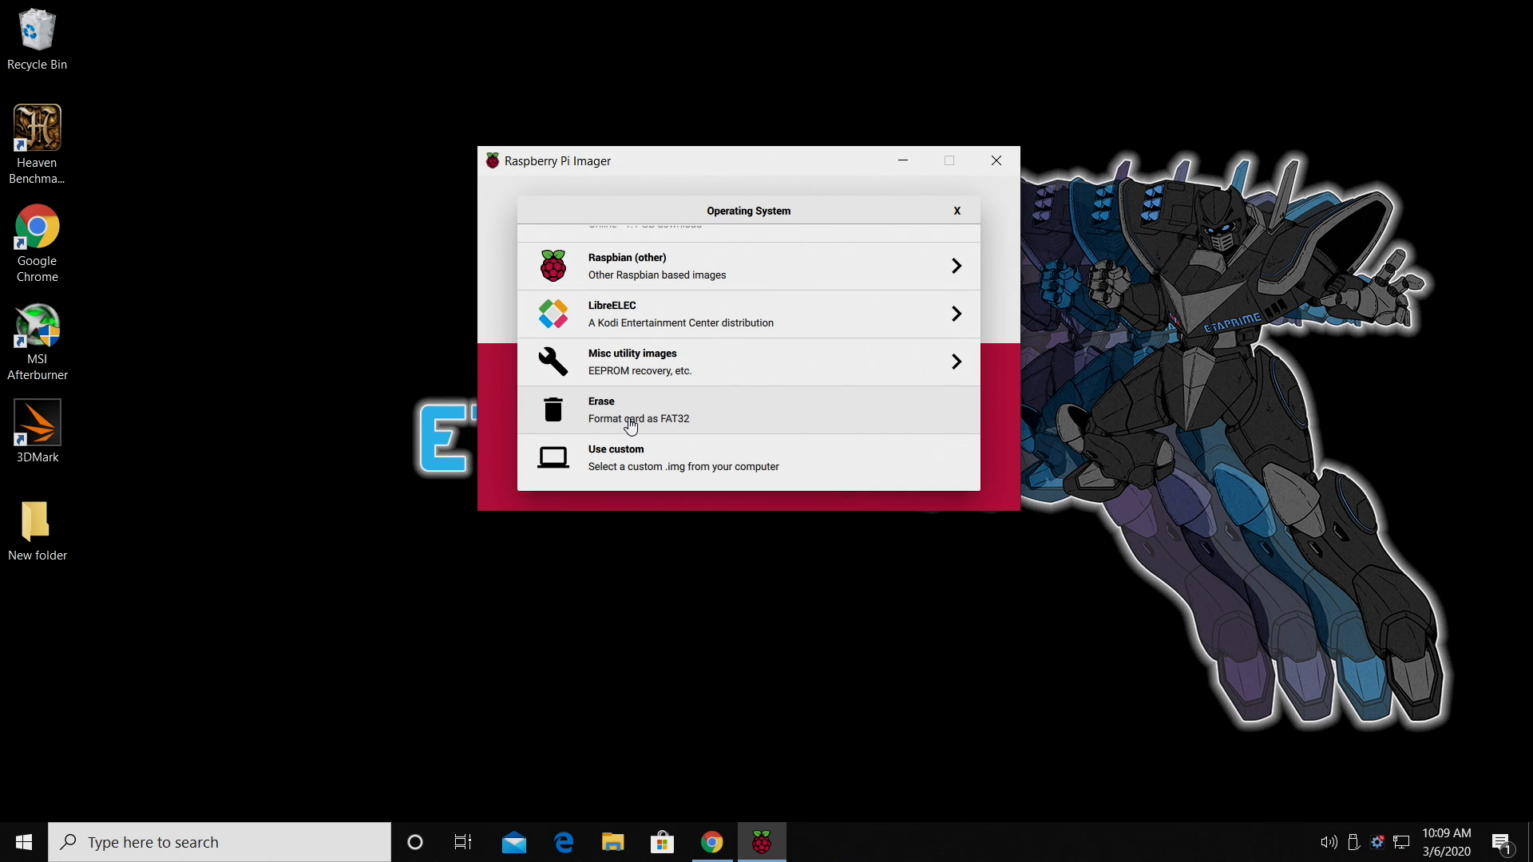
mouse_move(702, 412)
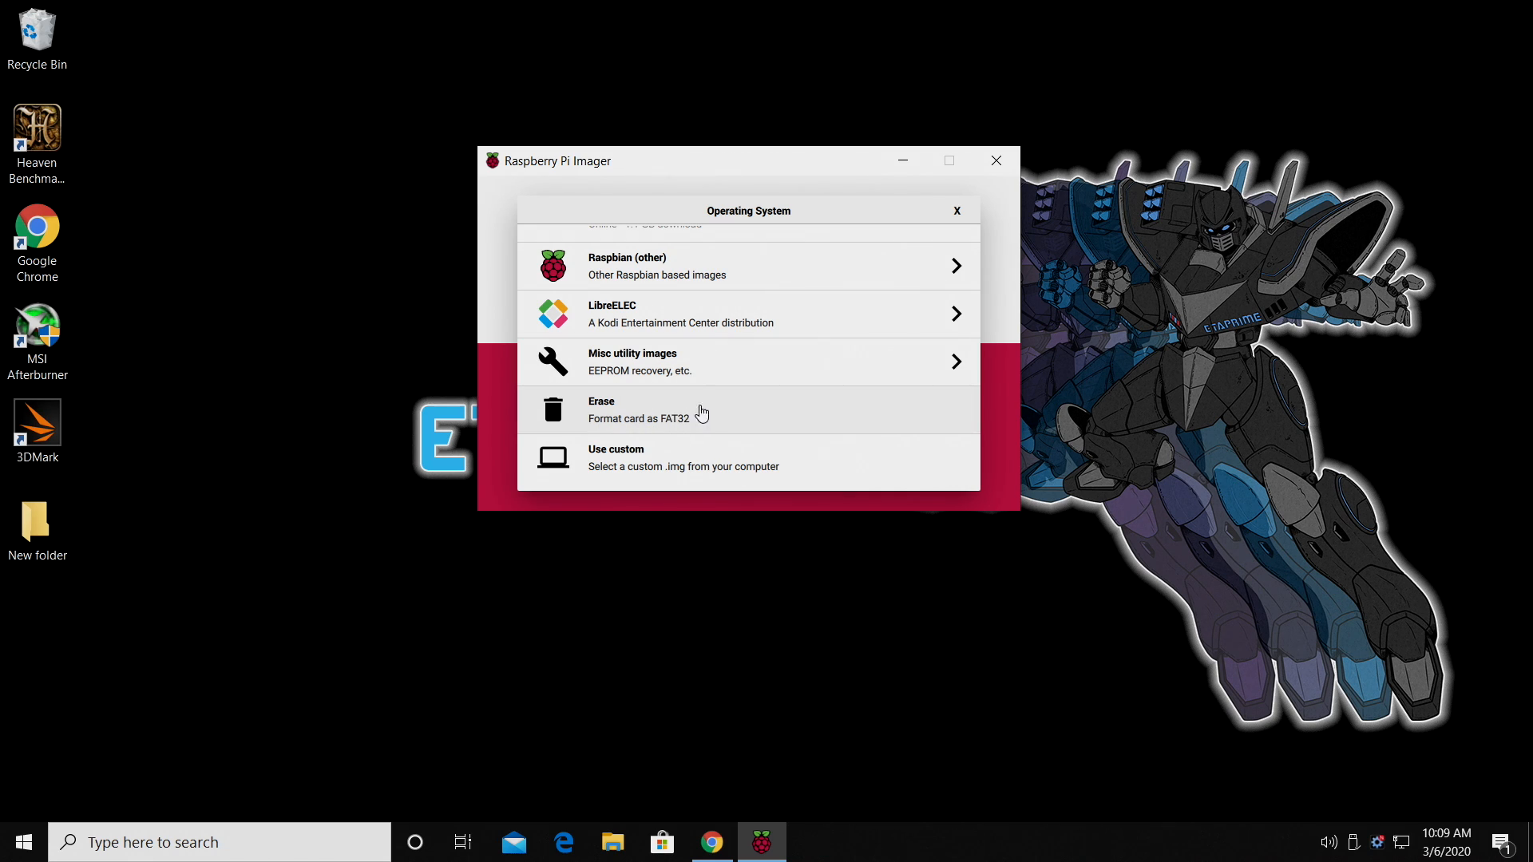
mouse_move(631, 460)
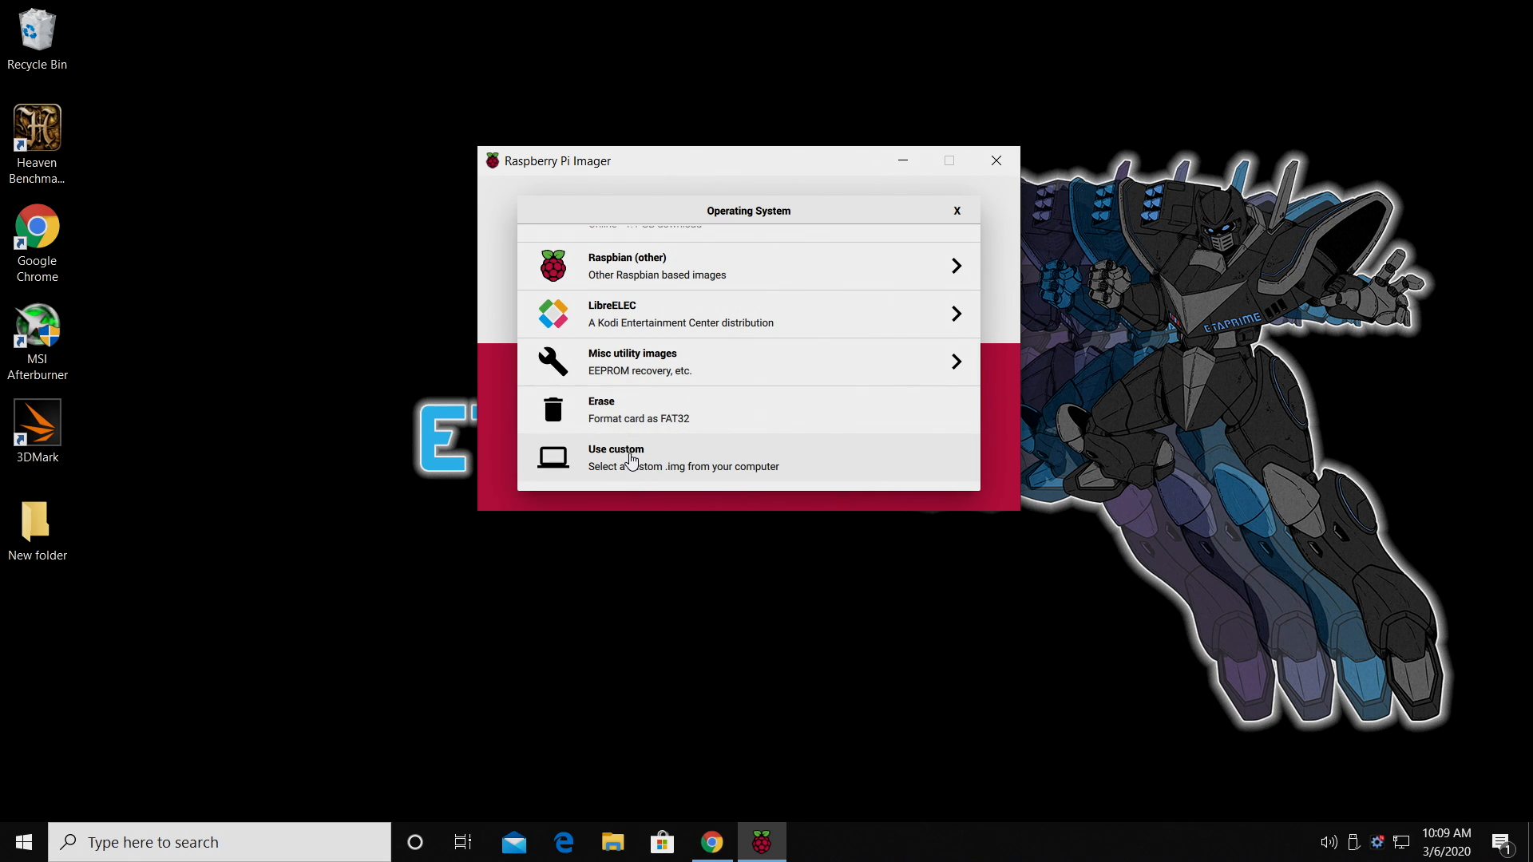
mouse_move(632, 453)
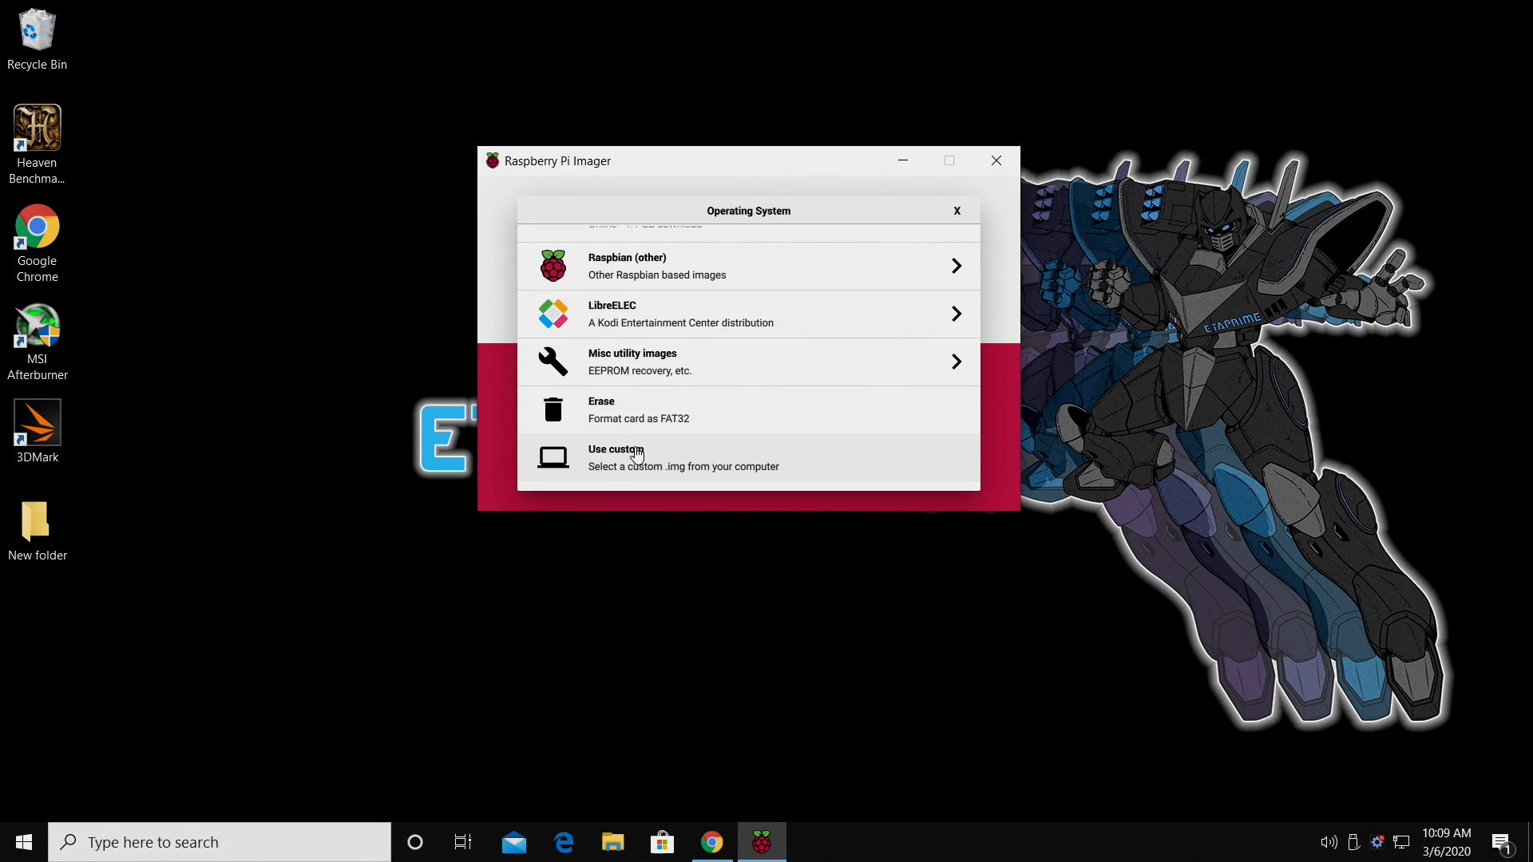
mouse_move(643, 461)
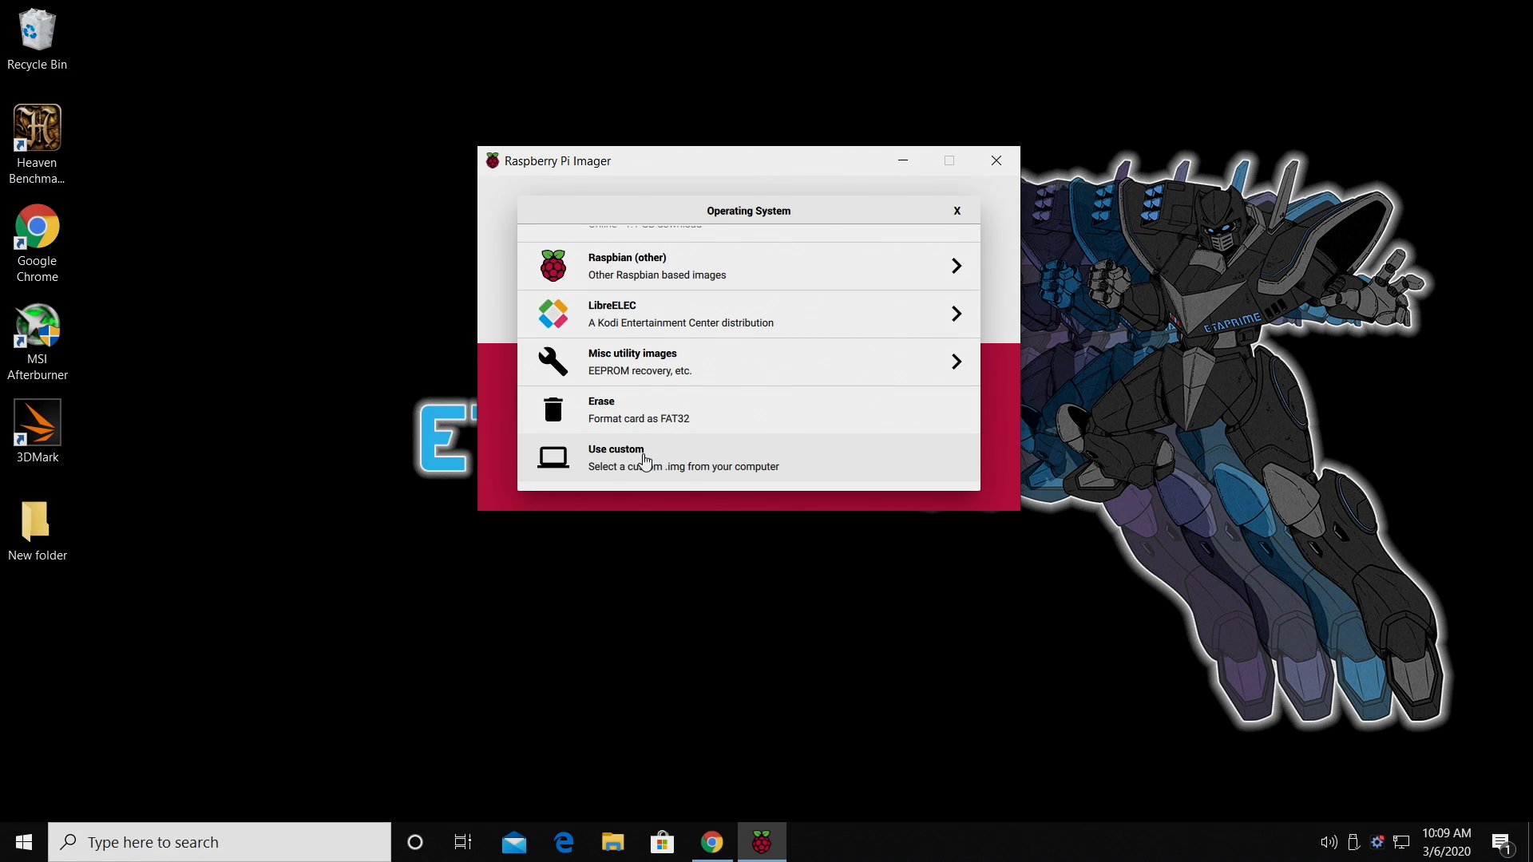
click(616, 457)
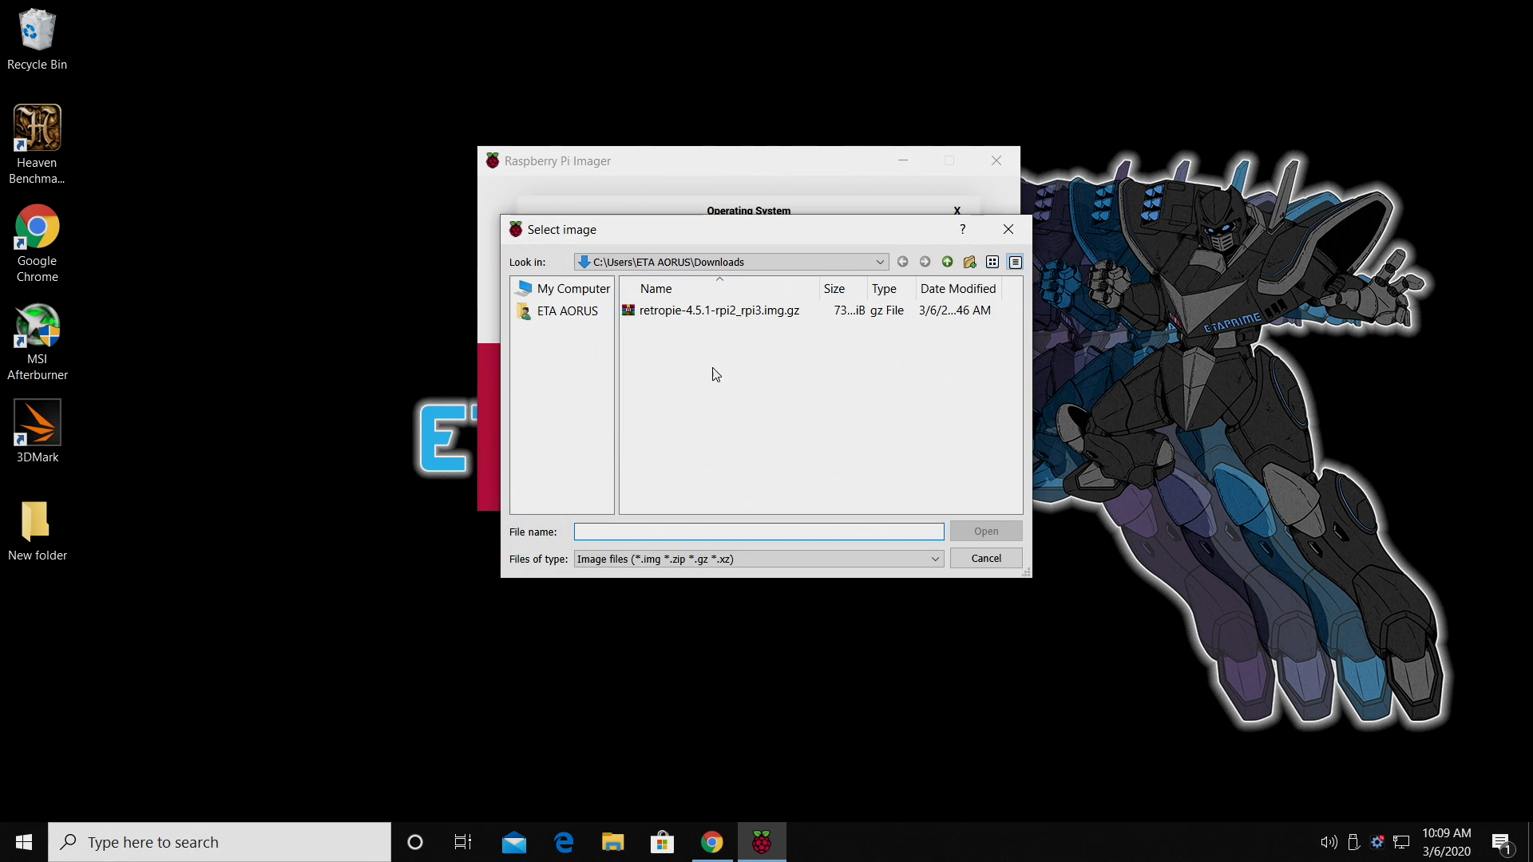
click(717, 310)
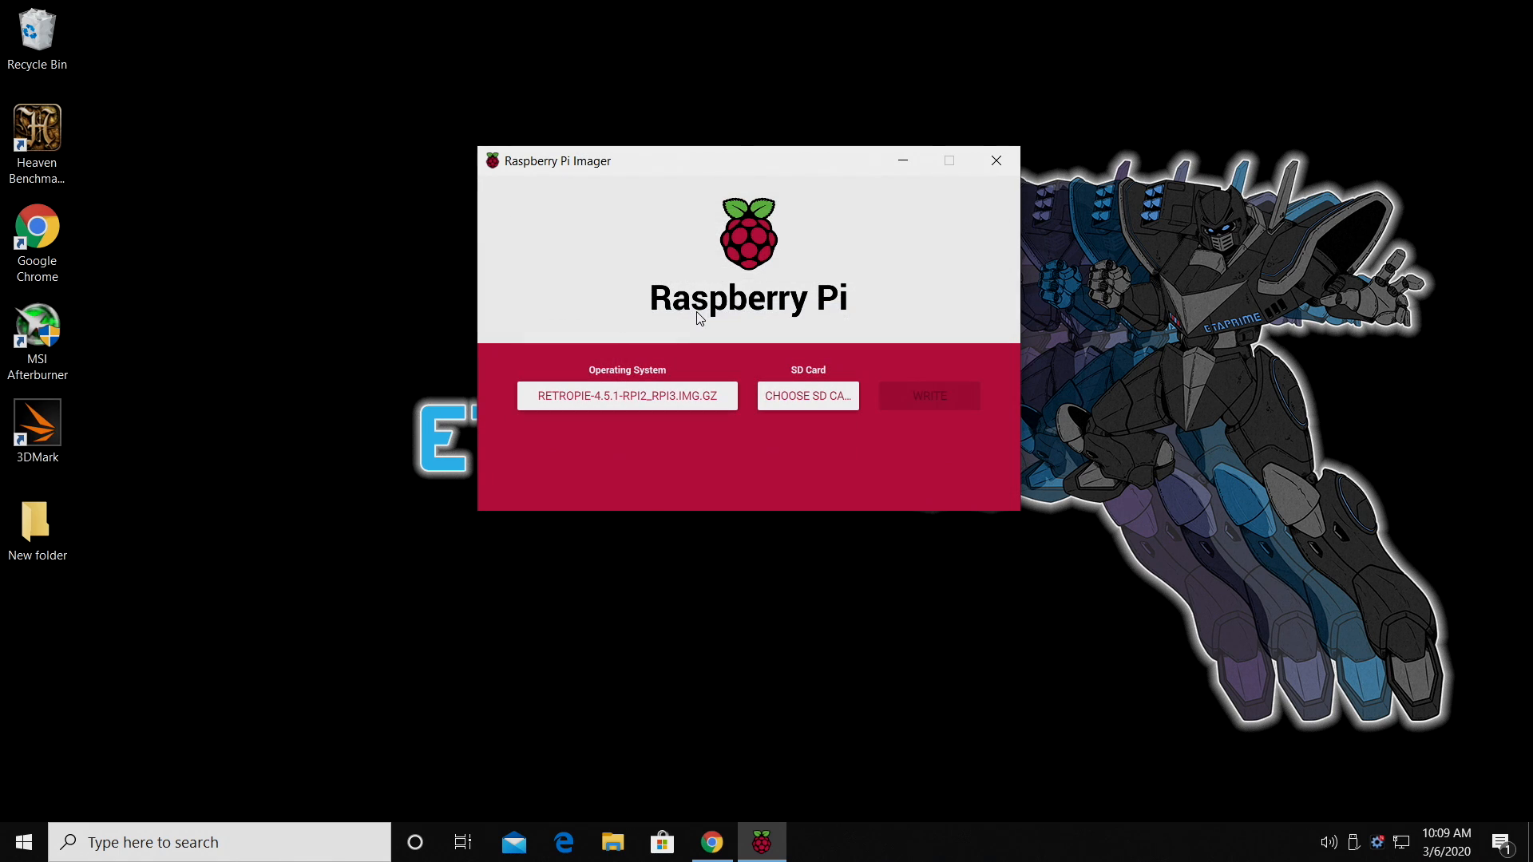
mouse_move(807, 395)
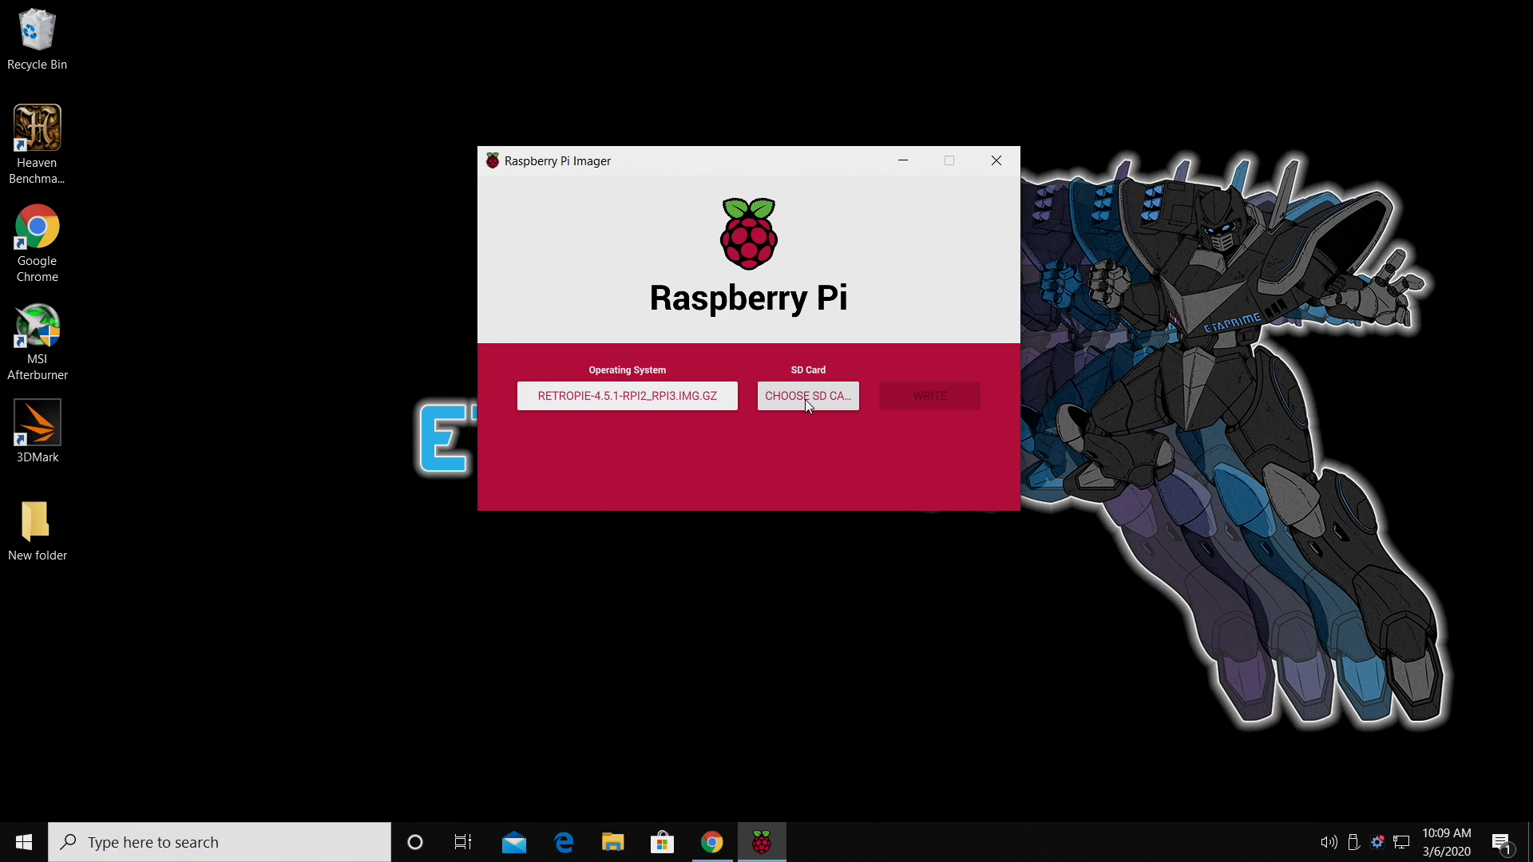
Switch the operating system to Raspbian and bring up the SD card list
click(626, 396)
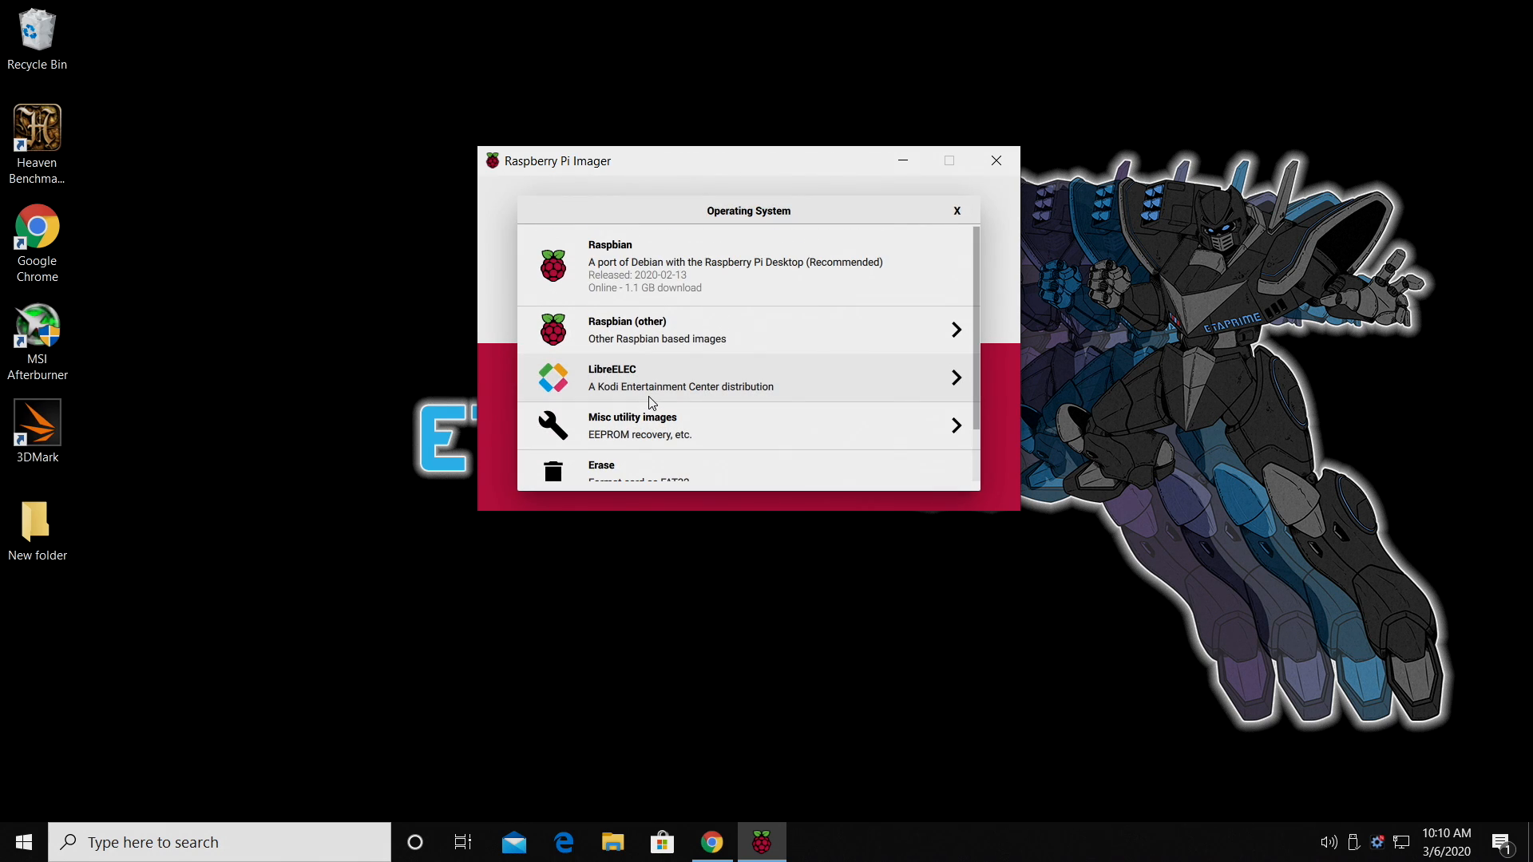
click(748, 265)
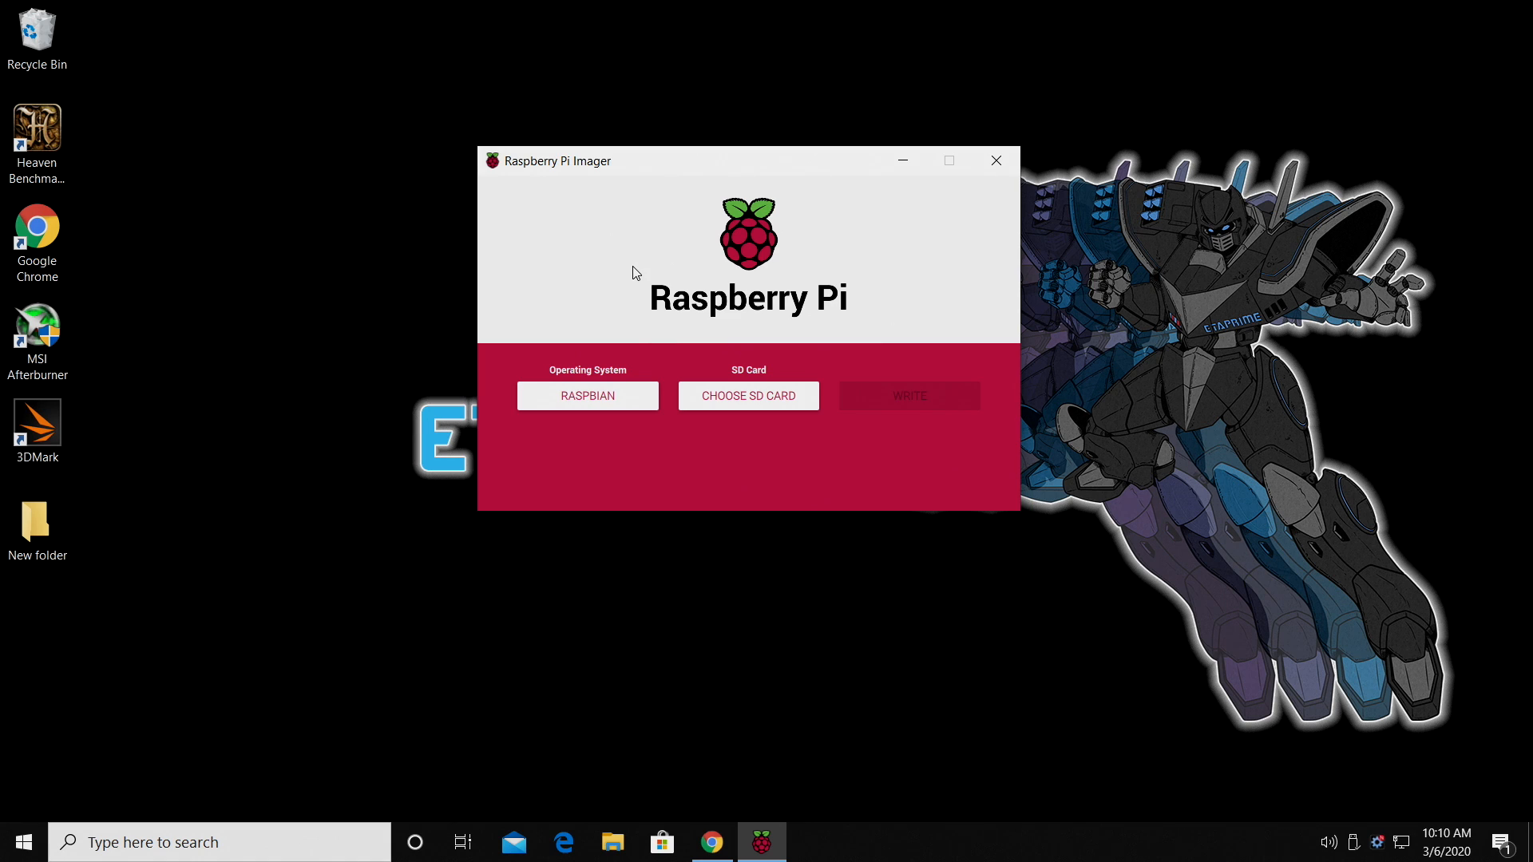
click(748, 396)
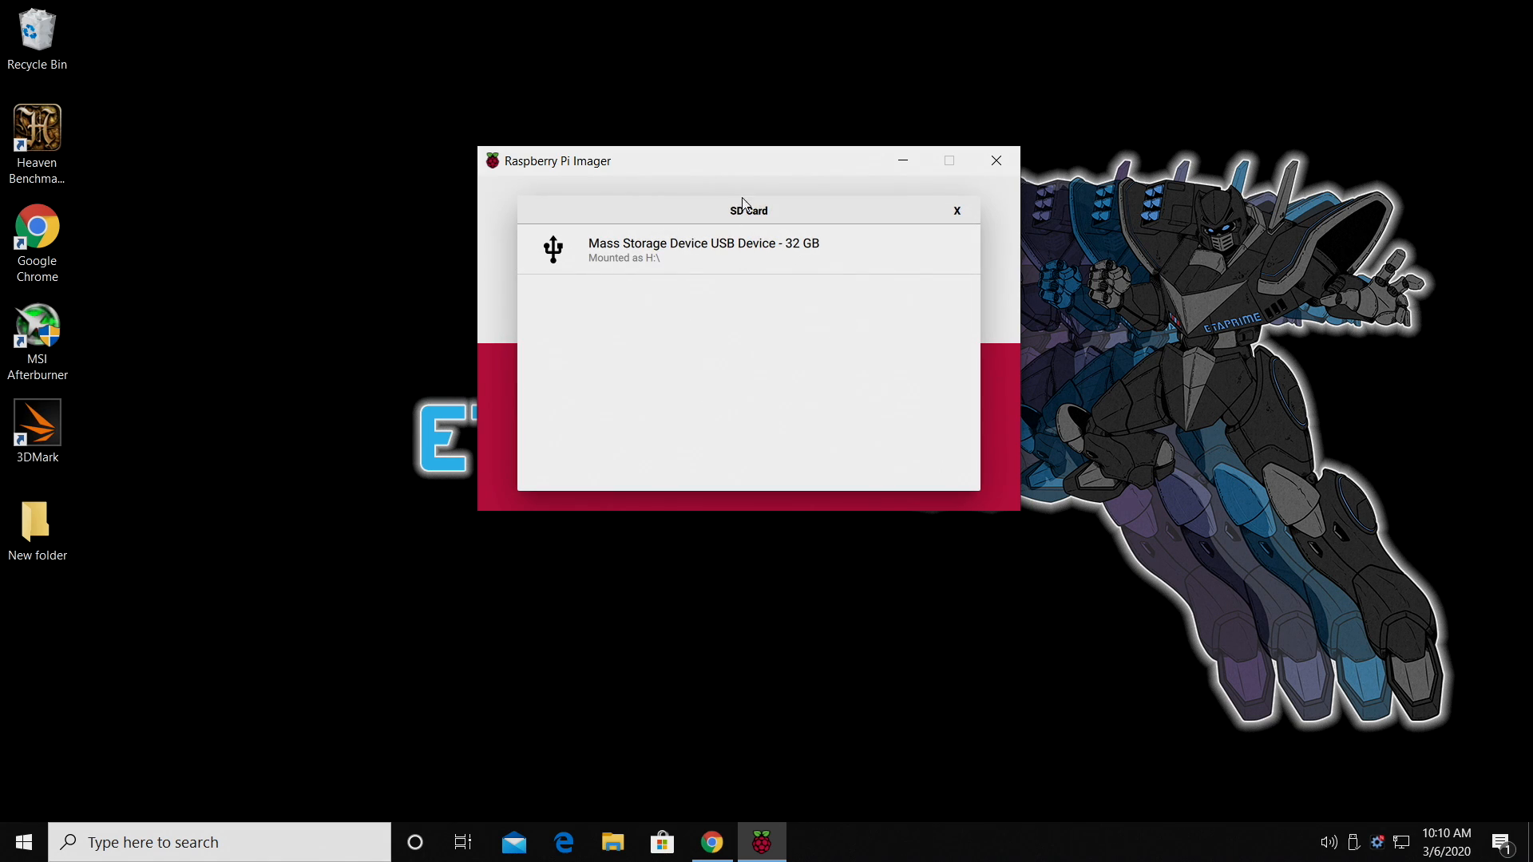
mouse_move(807, 264)
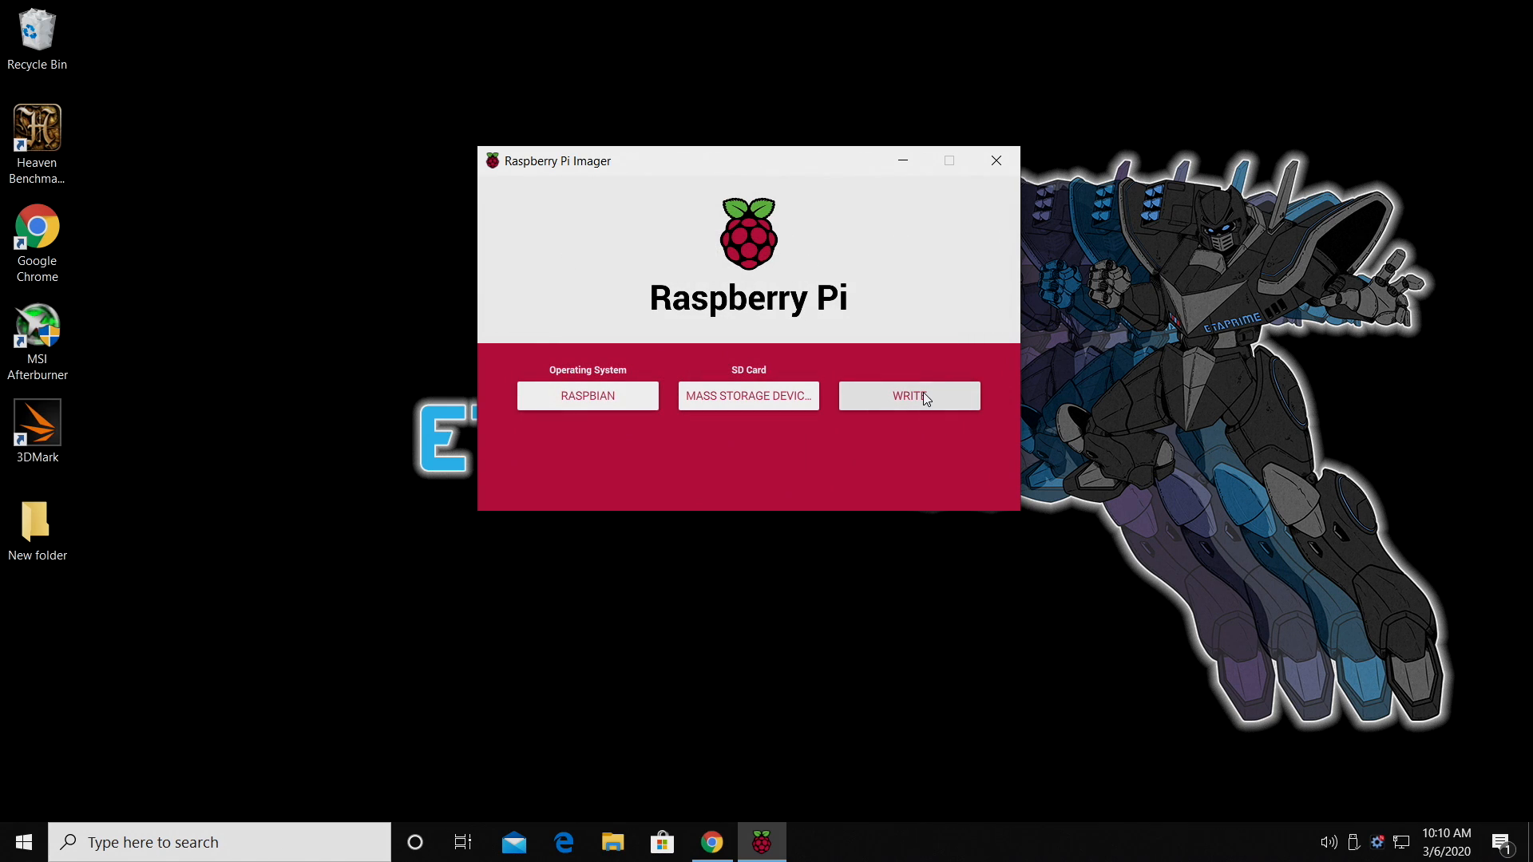
click(909, 396)
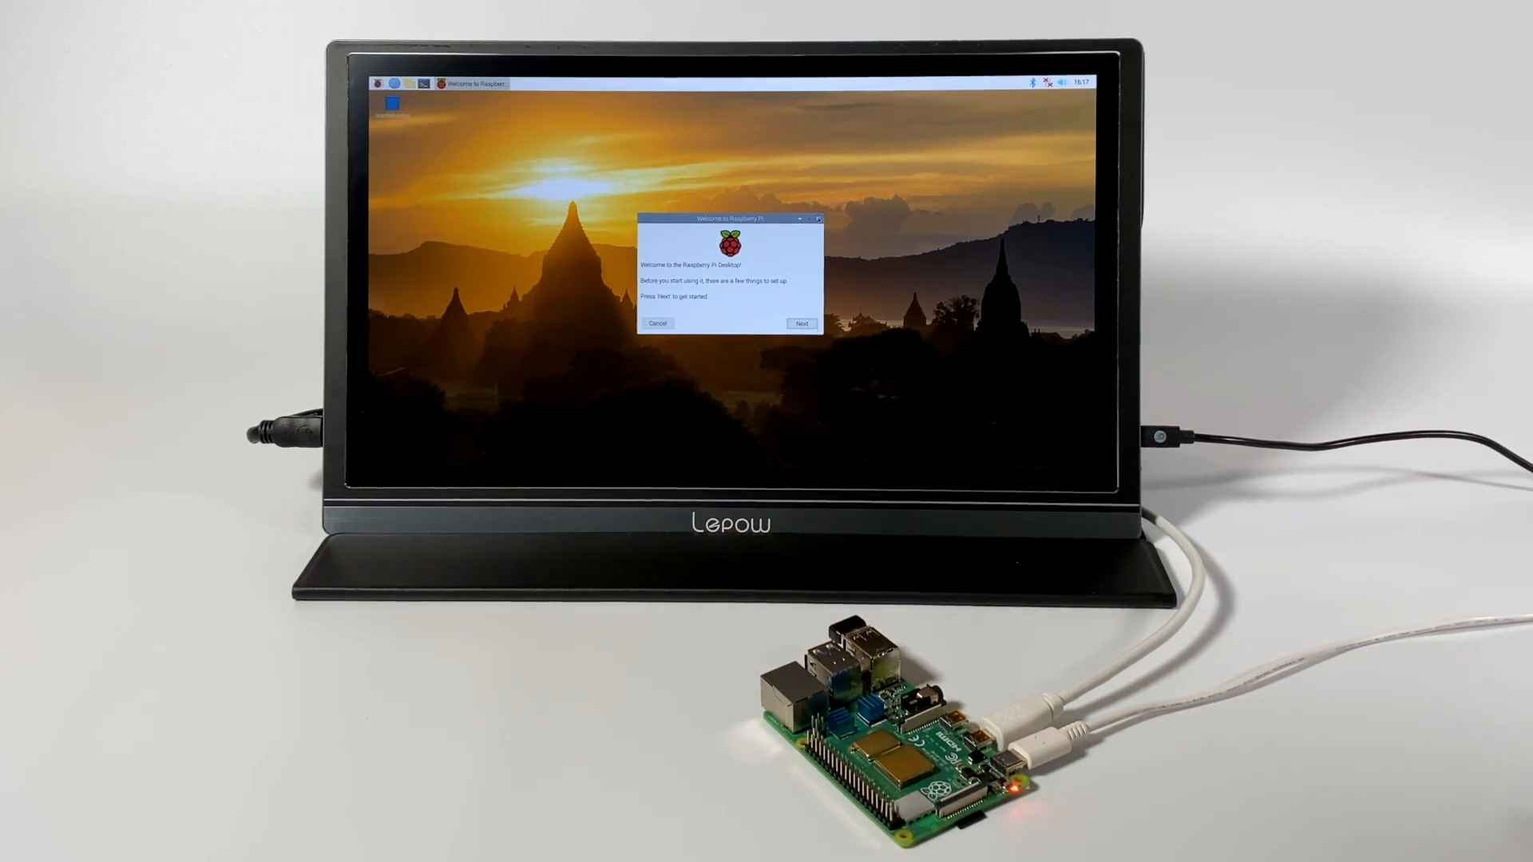
Cancel the Welcome to Raspberry Pi dialog and show the Raspberry applications menu
click(656, 323)
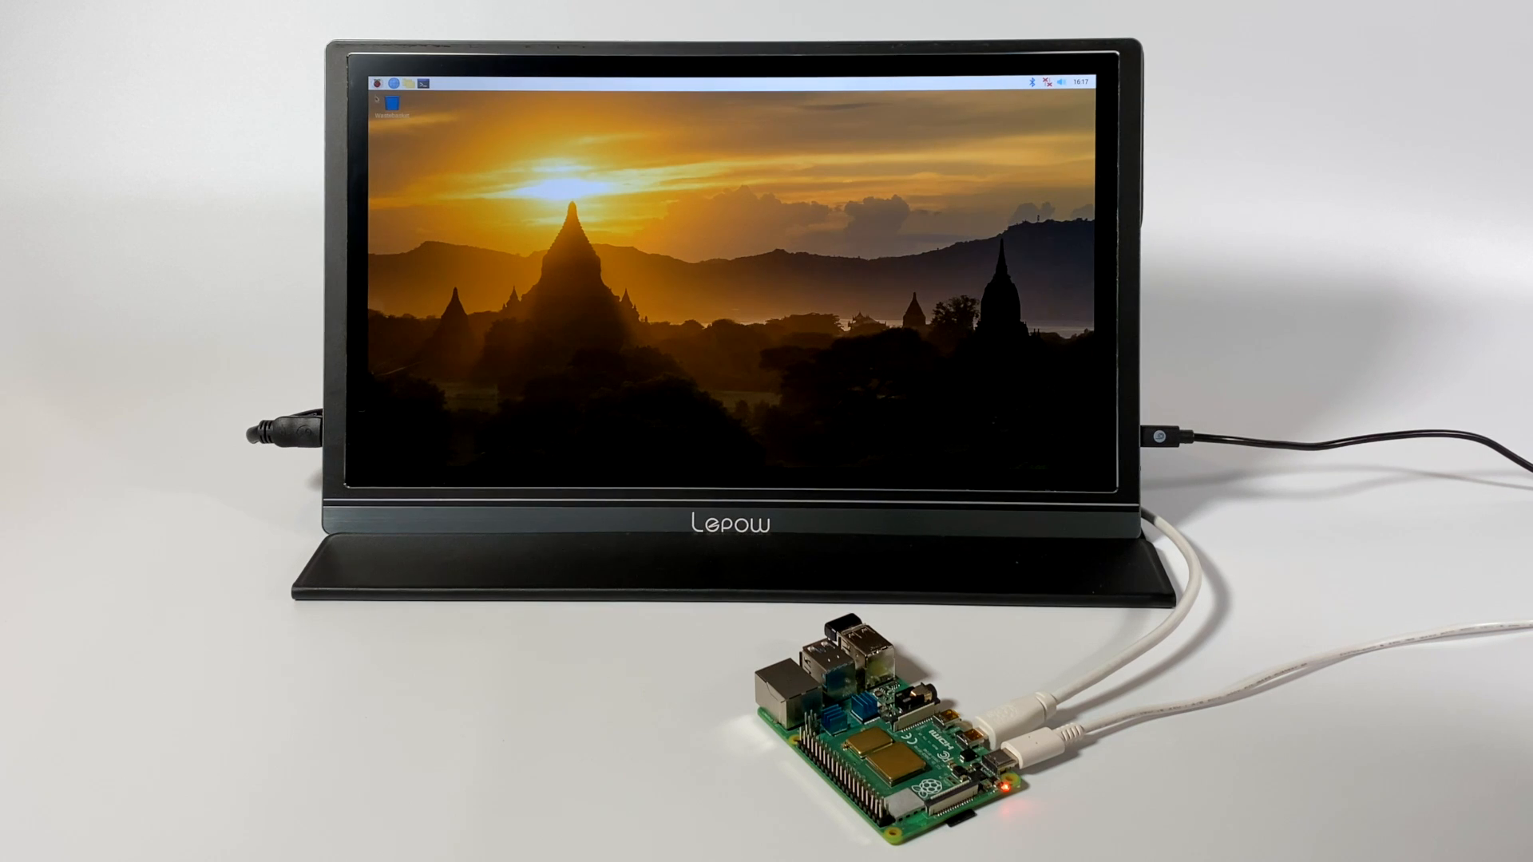
click(378, 82)
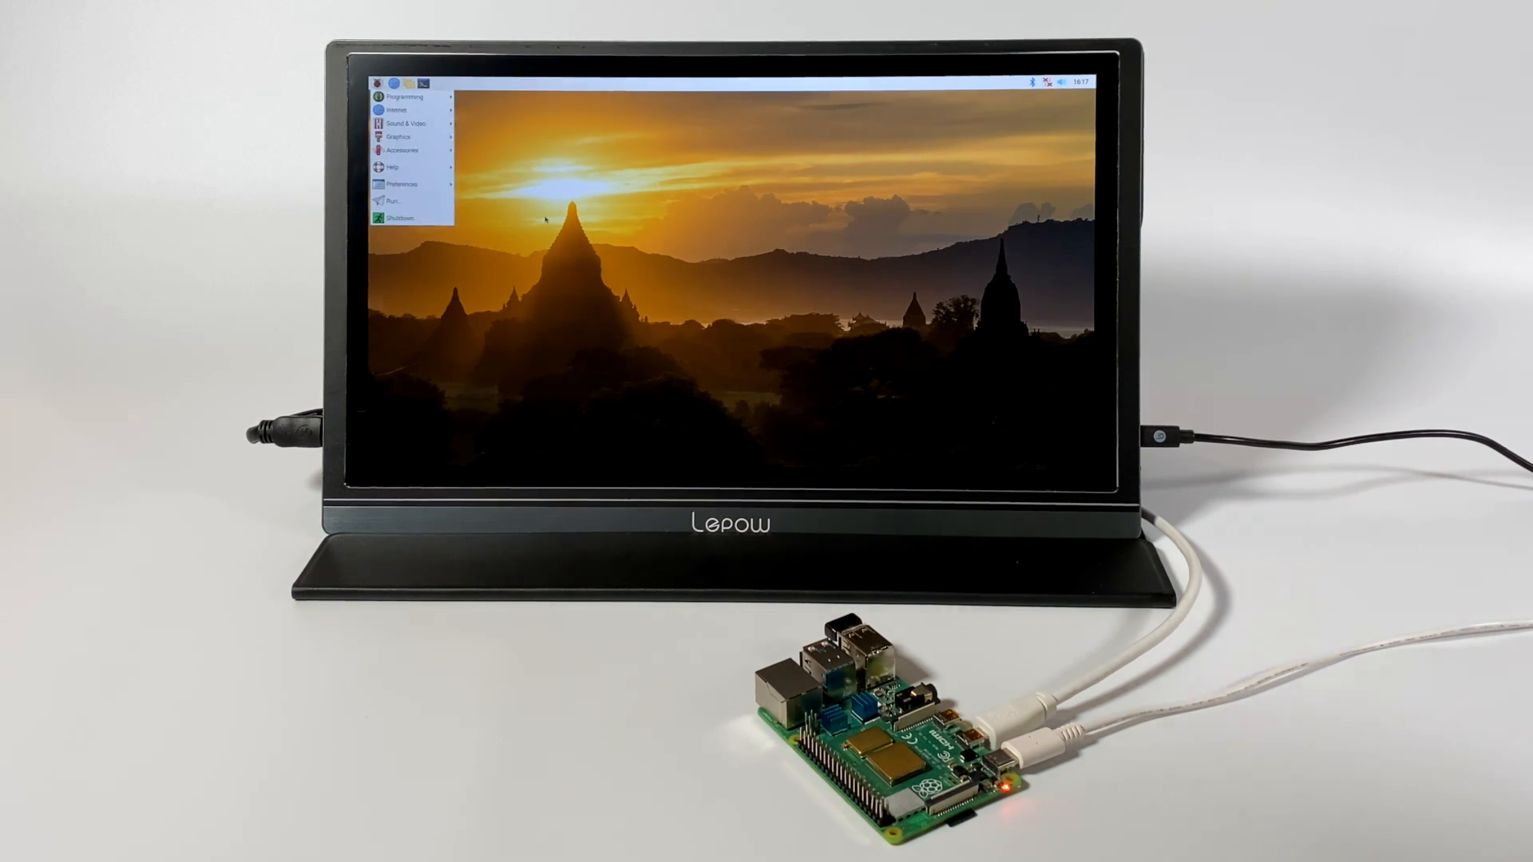